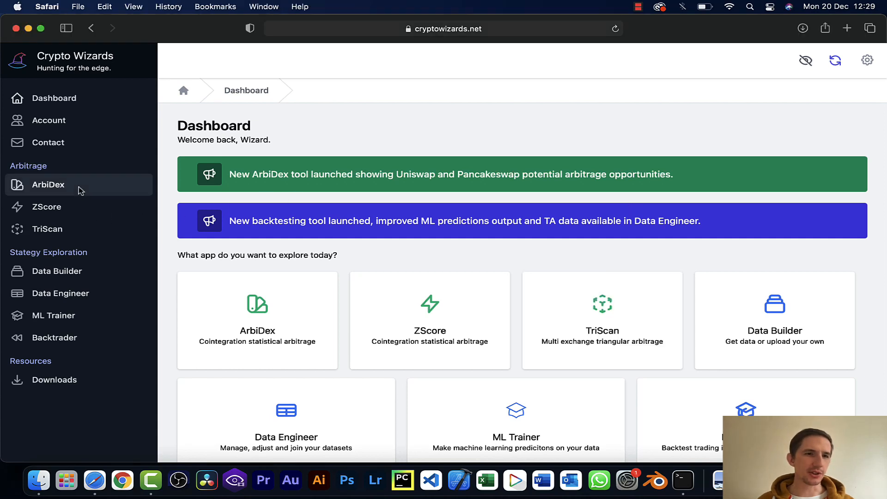
Open the ArbiDex decentralised exchange arbitrage tool from the sidebar.
{"action": "left_click", "coordinate": [48, 185]}
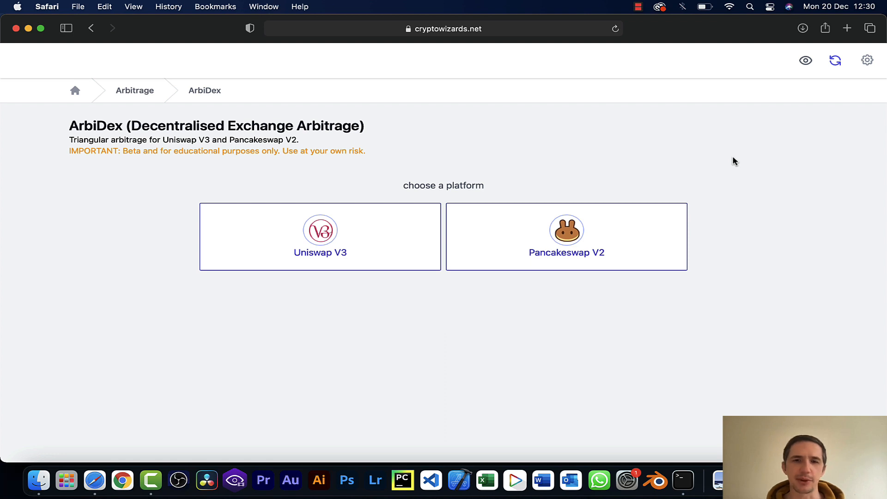
{"action": "mouse_move", "coordinate": [617, 227]}
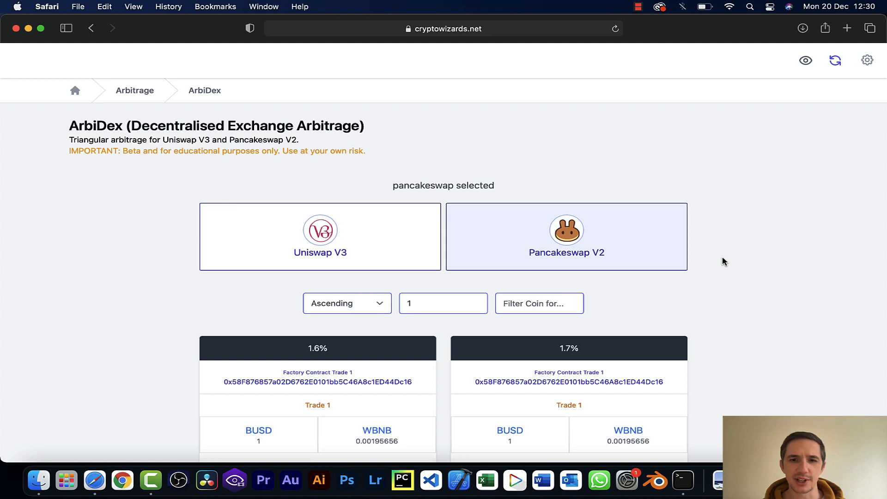
Scroll through the Pancakeswap V2 triangular arbitrage cards showing trades, swap rates and surface profit.
{"action": "scroll", "scroll_direction": "down", "scroll_amount": 3}
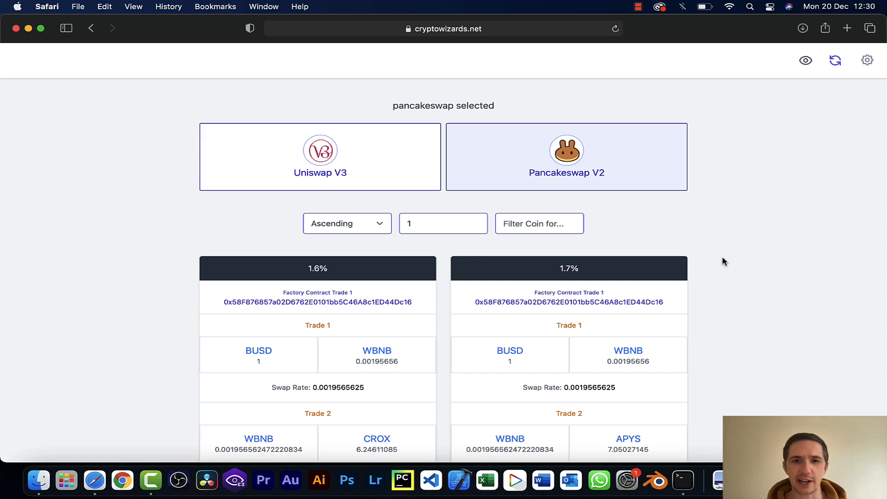
{"action": "scroll", "scroll_direction": "down", "scroll_amount": 3}
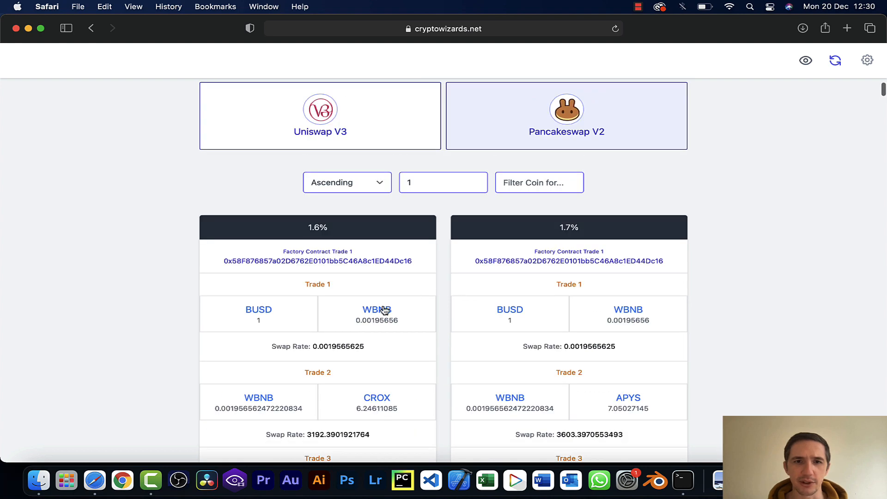
{"action": "scroll", "scroll_direction": "down", "scroll_amount": 3}
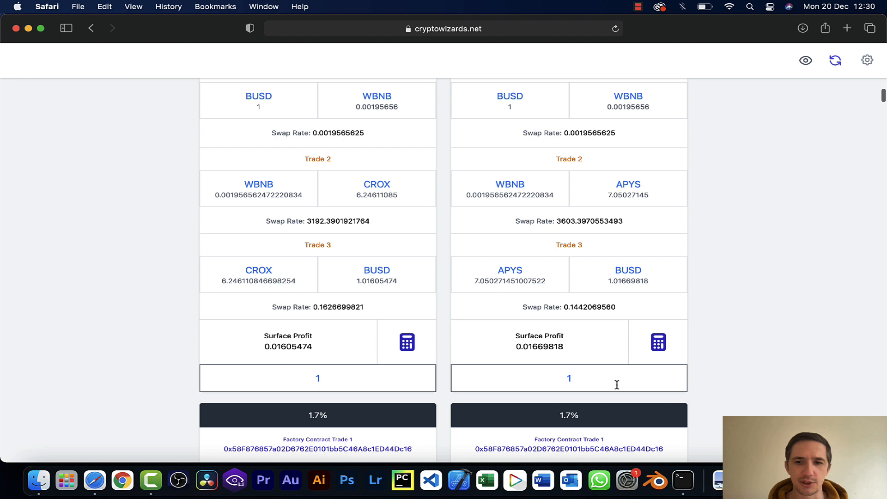
{"action": "scroll", "scroll_direction": "up", "scroll_amount": 3}
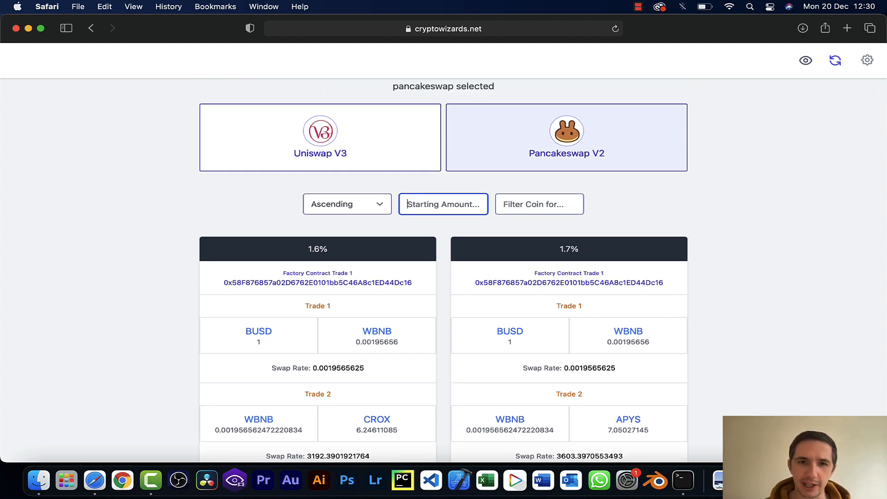
Set the Starting Amount to 100 and look through the recalculated Pancakeswap V2 routes.
{"action": "scroll", "scroll_direction": "down", "scroll_amount": 3}
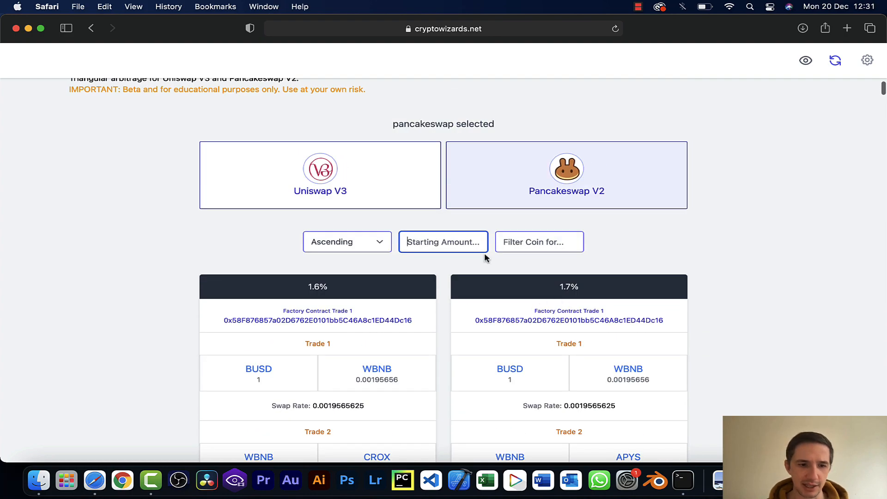
{"action": "type", "text": "100"}
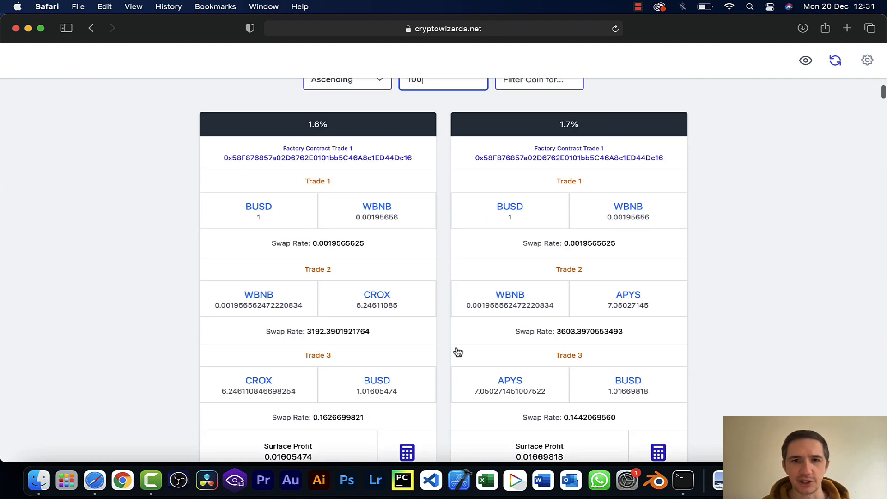
{"action": "scroll", "scroll_direction": "down", "scroll_amount": 3}
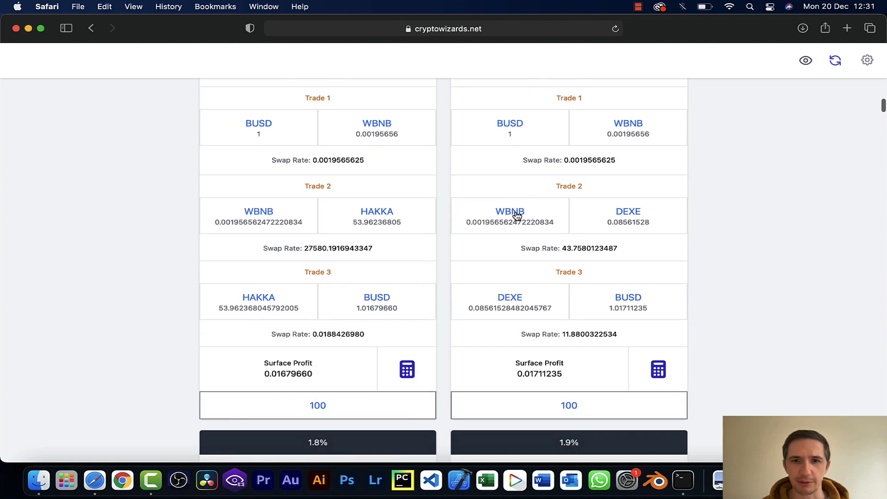
{"action": "scroll", "scroll_direction": "down", "scroll_amount": 3}
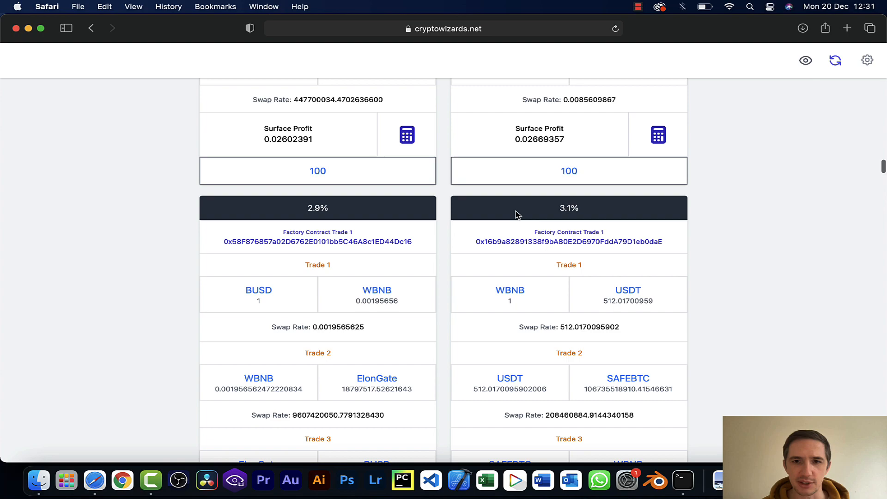
{"action": "right_click", "coordinate": [510, 207]}
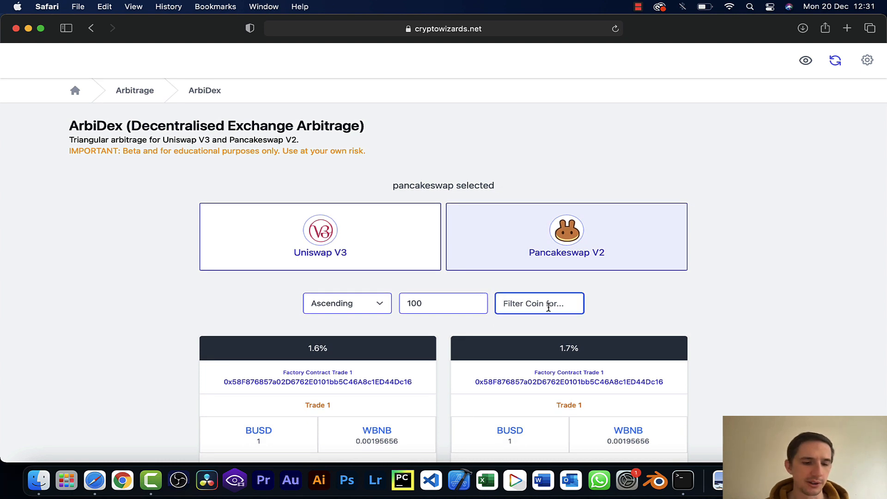
Filter the coin field by BONDLY, then SWAMP, to list routes trading through SWAMP.
{"action": "type", "text": "BONDLY"}
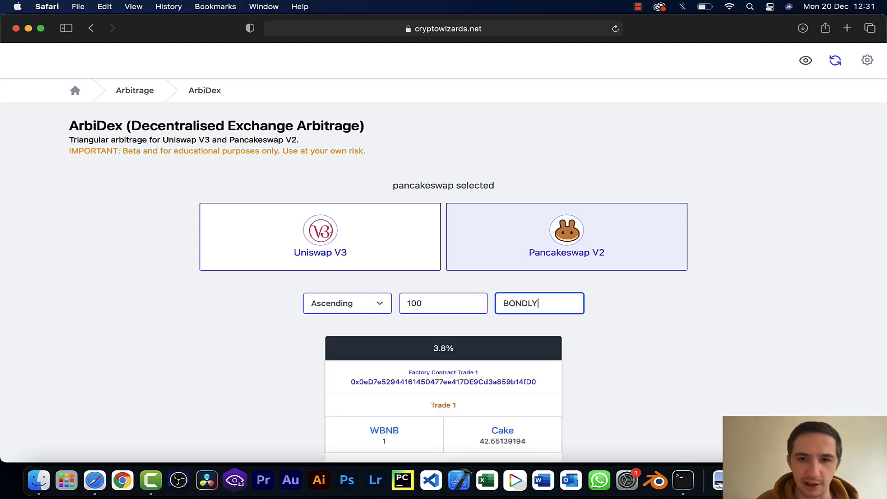
{"action": "scroll", "scroll_direction": "down", "scroll_amount": 3}
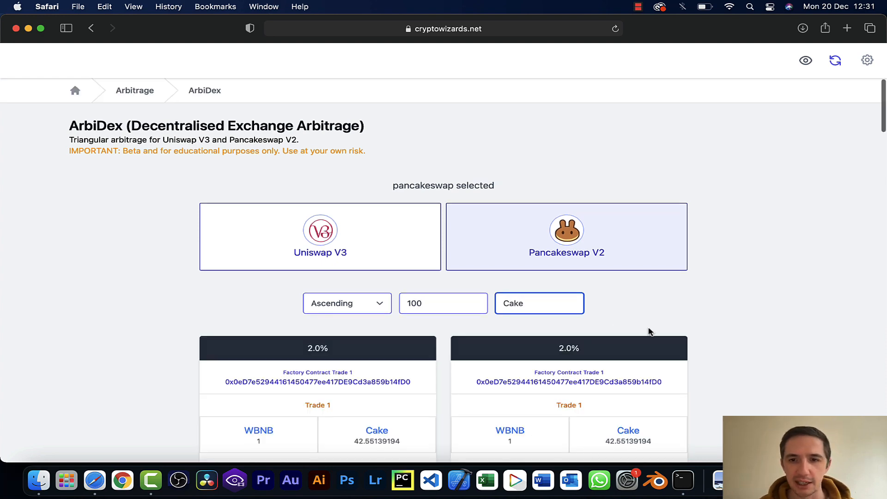
{"action": "scroll", "scroll_direction": "down", "scroll_amount": 3}
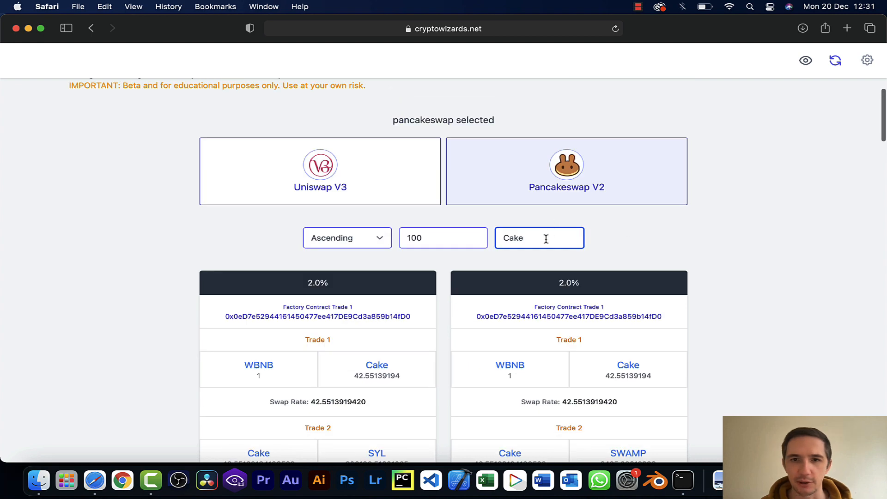
{"action": "type", "text": "S"}
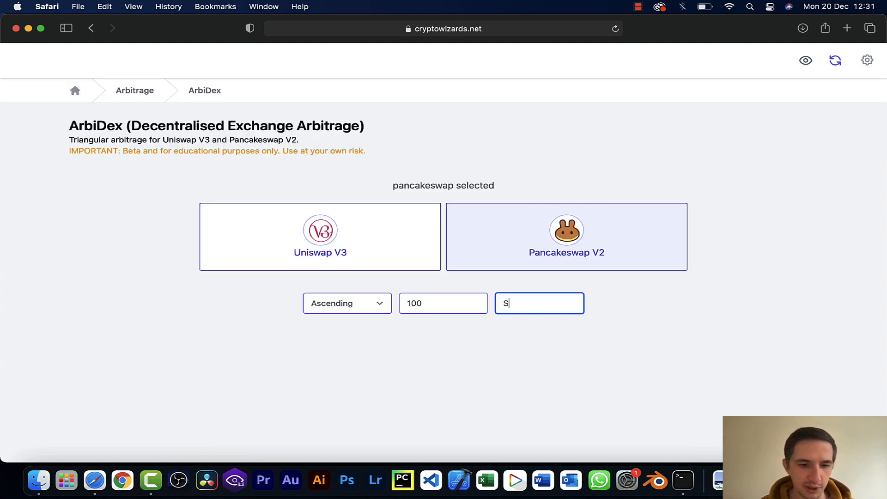
{"action": "type", "text": "WAMP"}
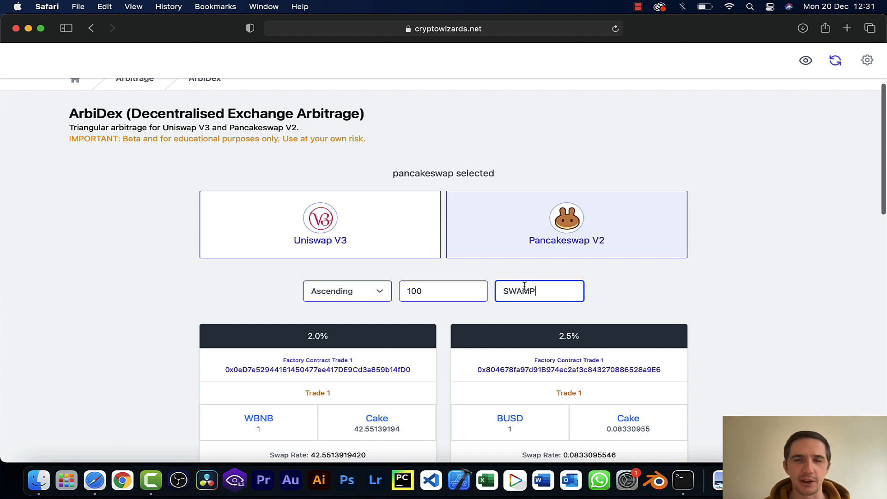
{"action": "mouse_move", "coordinate": [617, 322]}
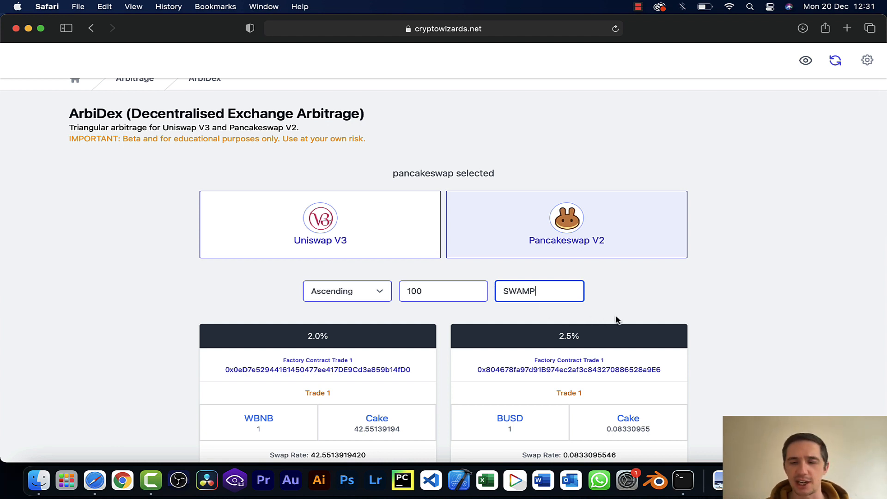
{"action": "scroll", "scroll_direction": "down", "scroll_amount": 3}
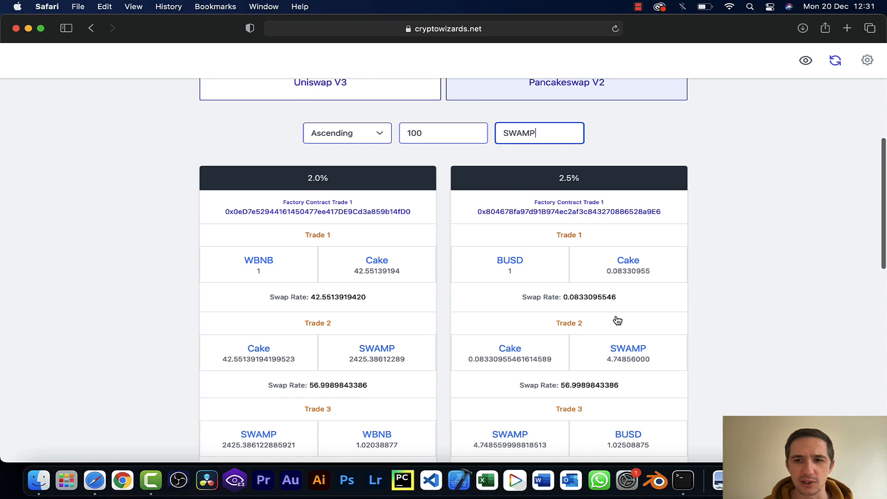
{"action": "mouse_move", "coordinate": [618, 260]}
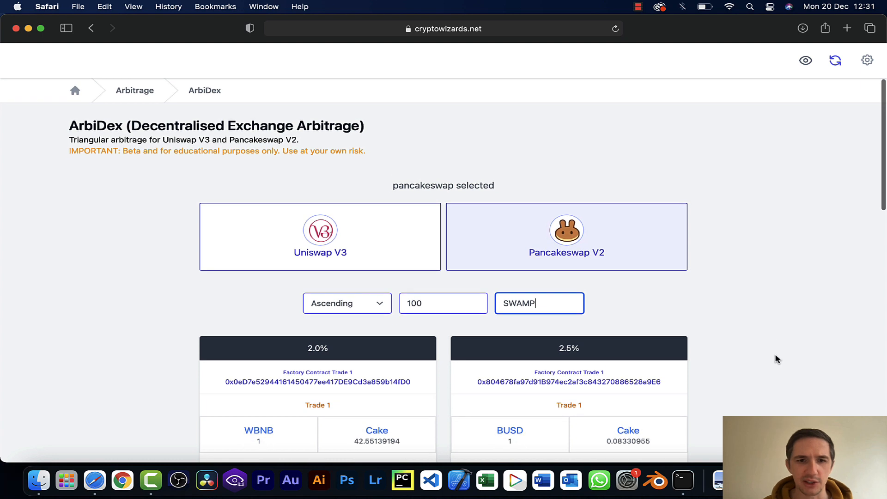
{"action": "mouse_move", "coordinate": [427, 229]}
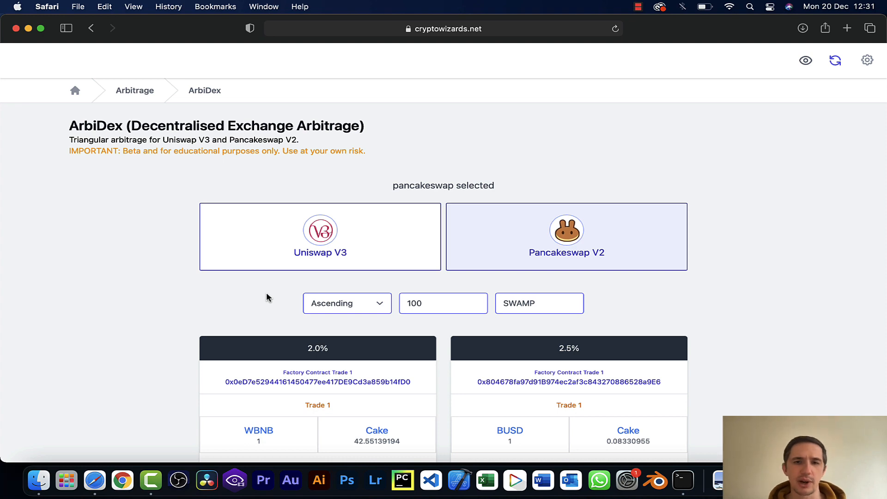
Scroll through the SWAMP routes, including WBNB–Cake–SWAMP at 2.0% and BUSD–Cake–SWAMP at 2.5%, then back to top.
{"action": "scroll", "scroll_direction": "down", "scroll_amount": 3}
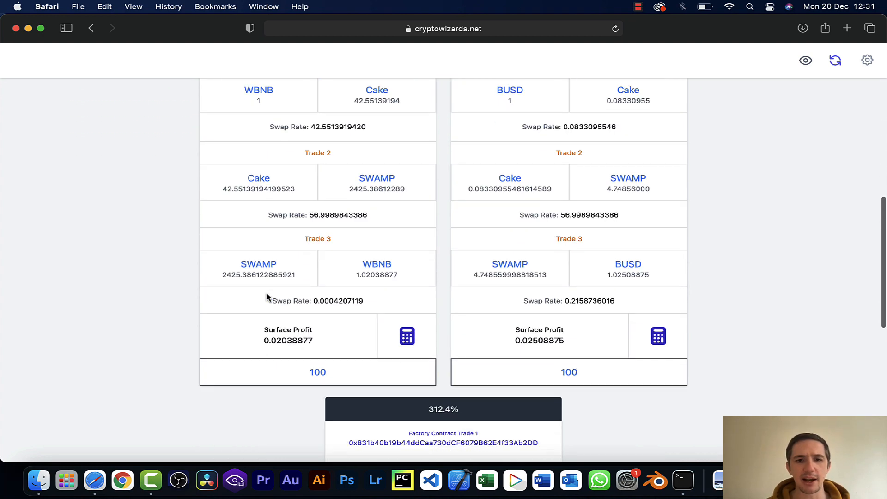
{"action": "scroll", "scroll_direction": "down", "scroll_amount": 3}
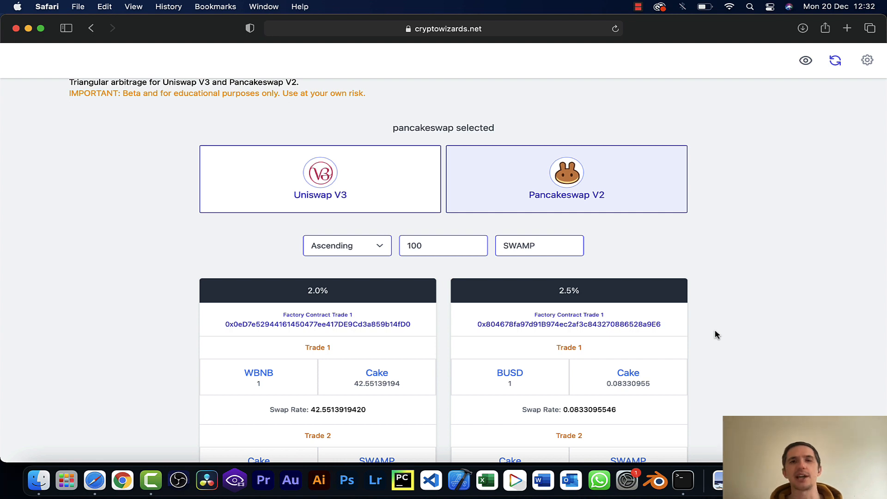
{"action": "scroll", "scroll_direction": "down", "scroll_amount": 3}
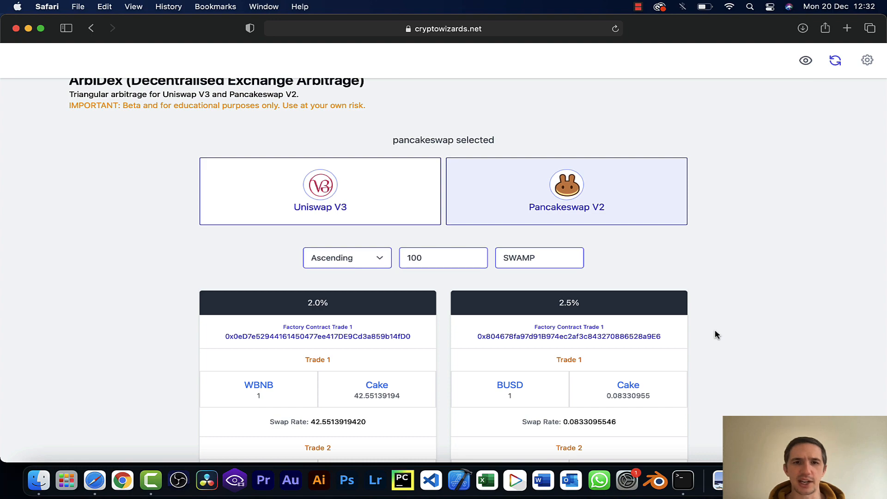
{"action": "scroll", "scroll_direction": "down", "scroll_amount": 3}
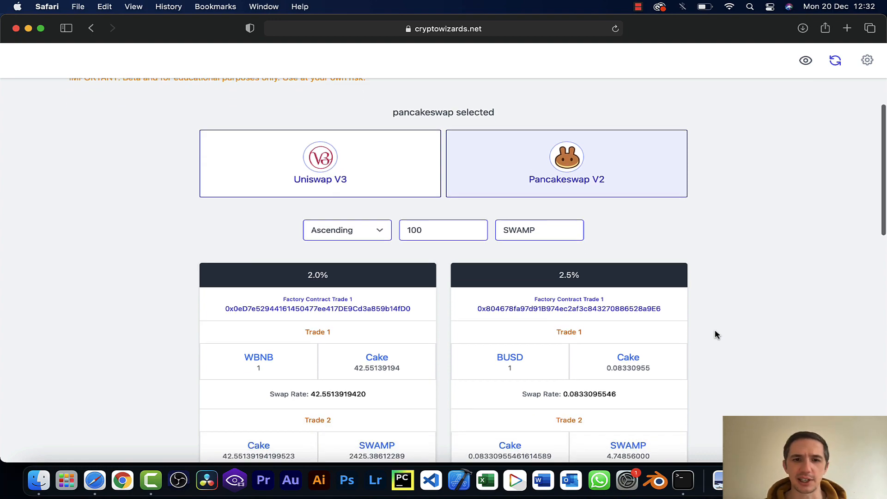
{"action": "scroll", "scroll_direction": "down", "scroll_amount": 3}
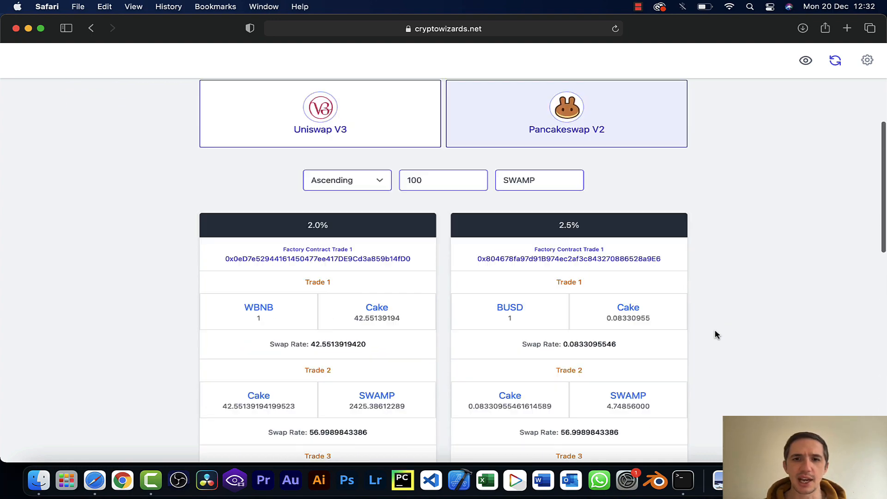
{"action": "scroll", "scroll_direction": "up", "scroll_amount": 3}
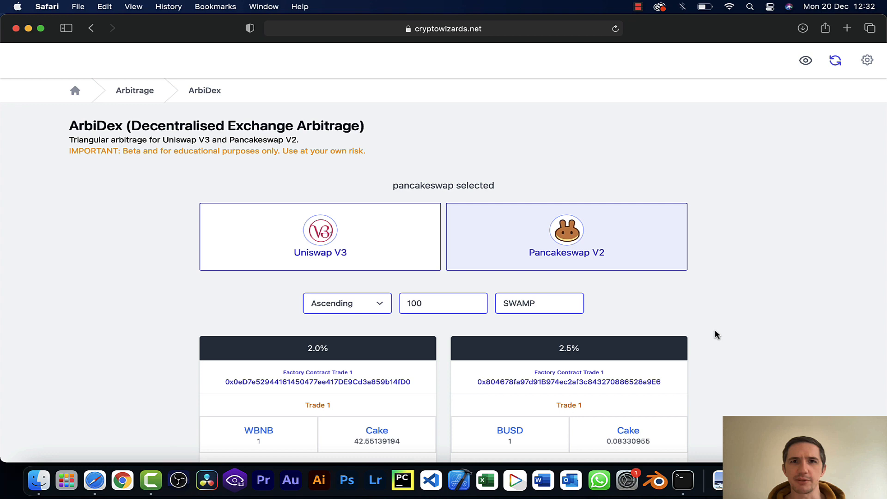
{"action": "scroll", "scroll_direction": "down", "scroll_amount": 3}
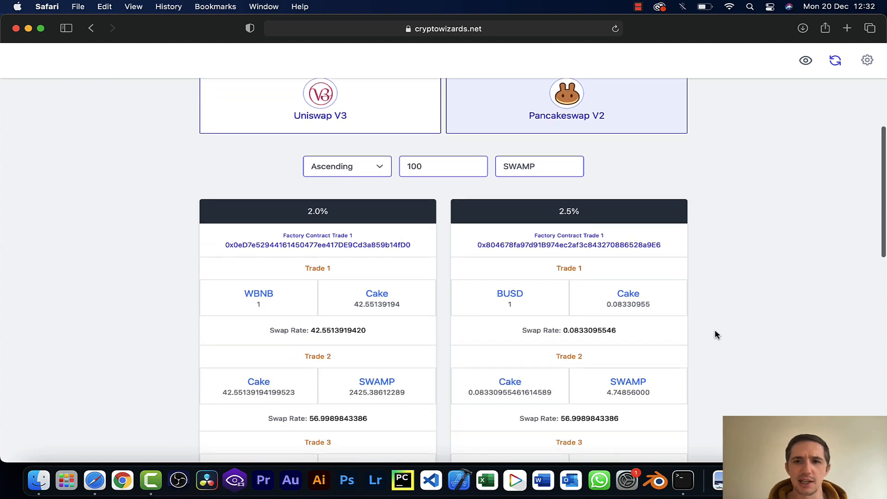
{"action": "scroll", "scroll_direction": "down", "scroll_amount": 3}
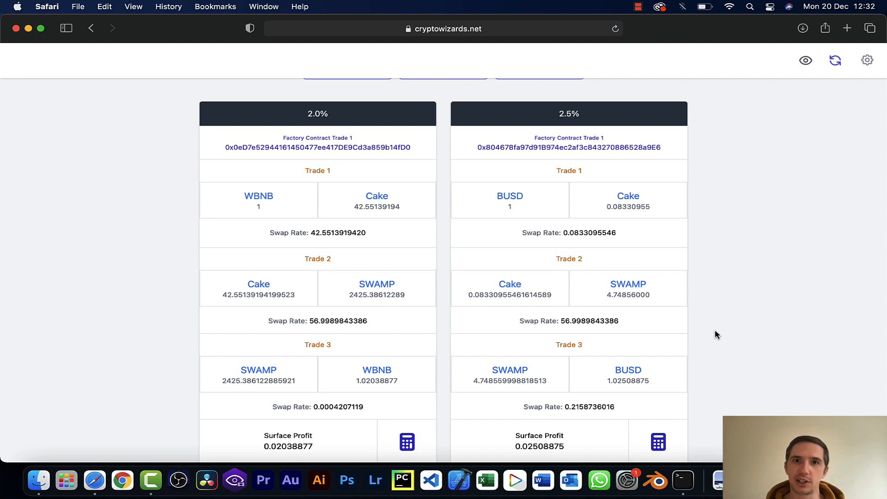
{"action": "scroll", "scroll_direction": "down", "scroll_amount": 3}
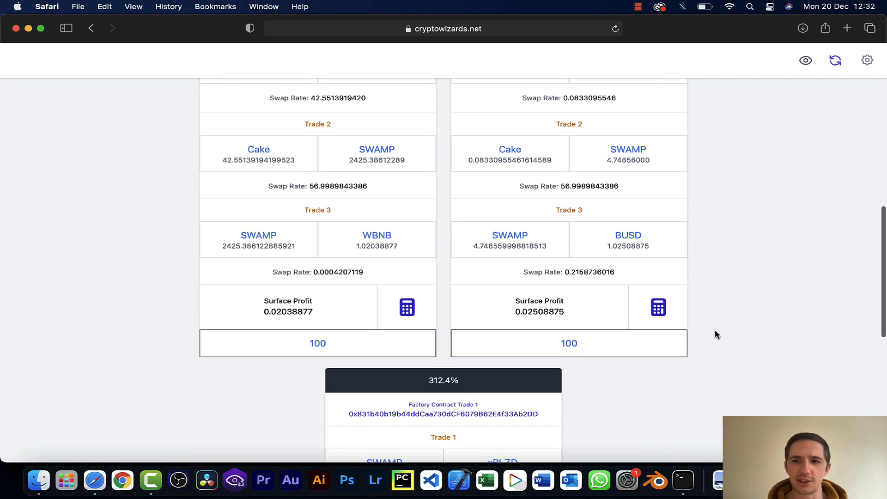
{"action": "scroll", "scroll_direction": "up", "scroll_amount": 3}
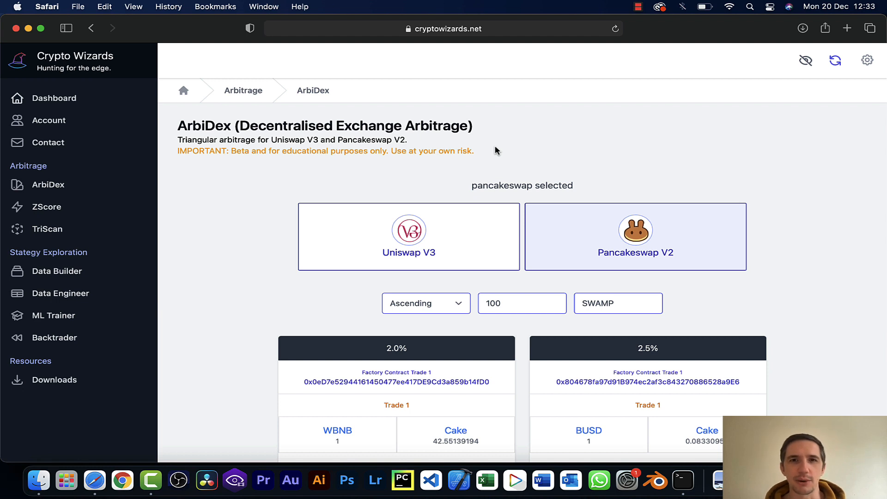
{"action": "scroll", "scroll_direction": "down", "scroll_amount": 3}
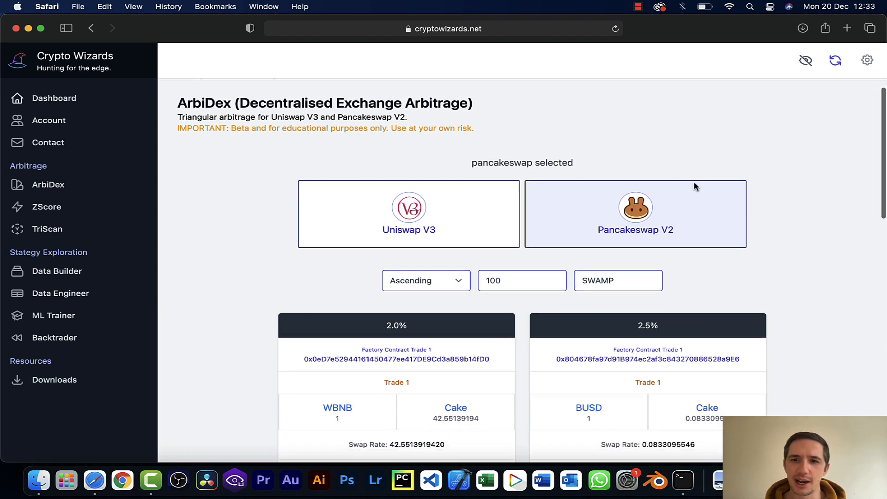
{"action": "scroll", "scroll_direction": "down", "scroll_amount": 3}
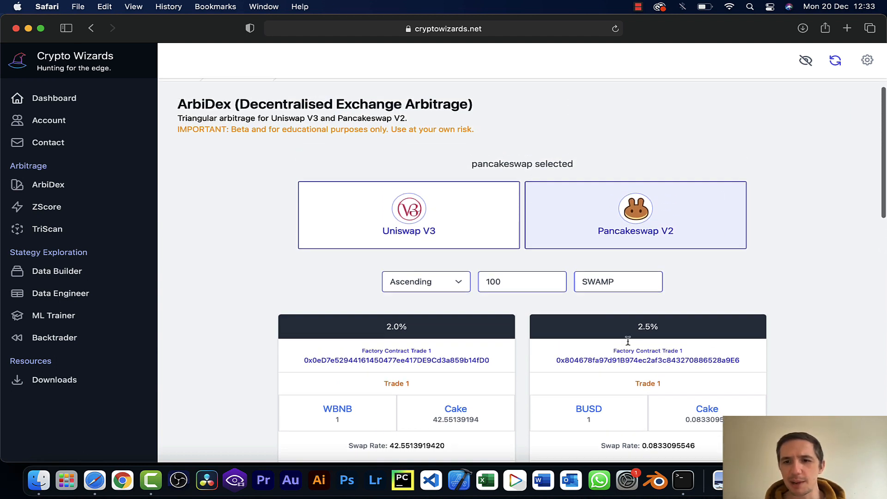
{"action": "mouse_move", "coordinate": [739, 275]}
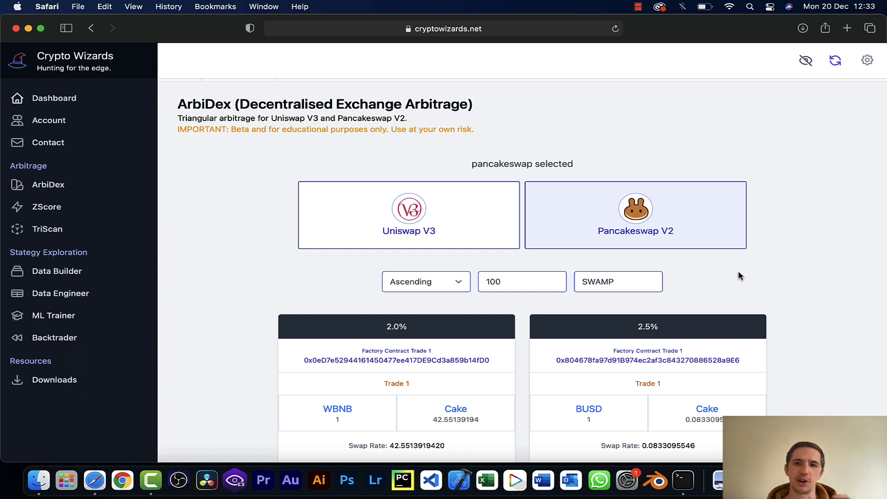
{"action": "mouse_move", "coordinate": [597, 260]}
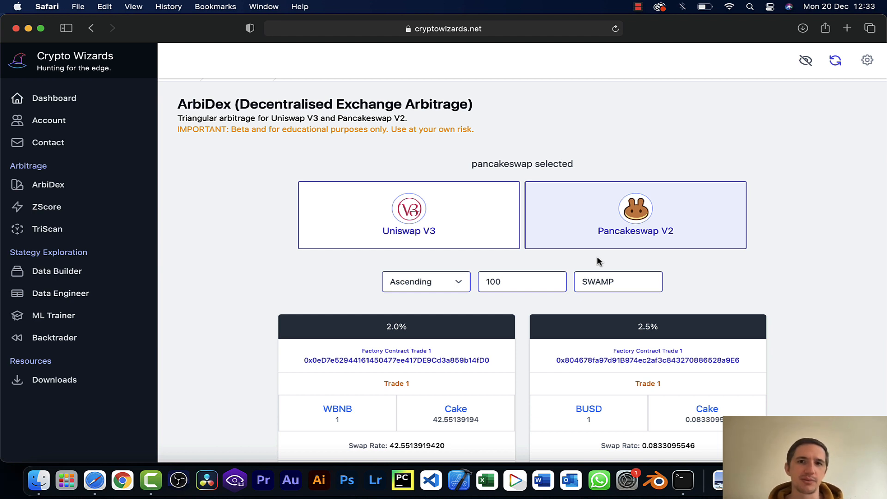
{"action": "scroll", "scroll_direction": "down", "scroll_amount": 3}
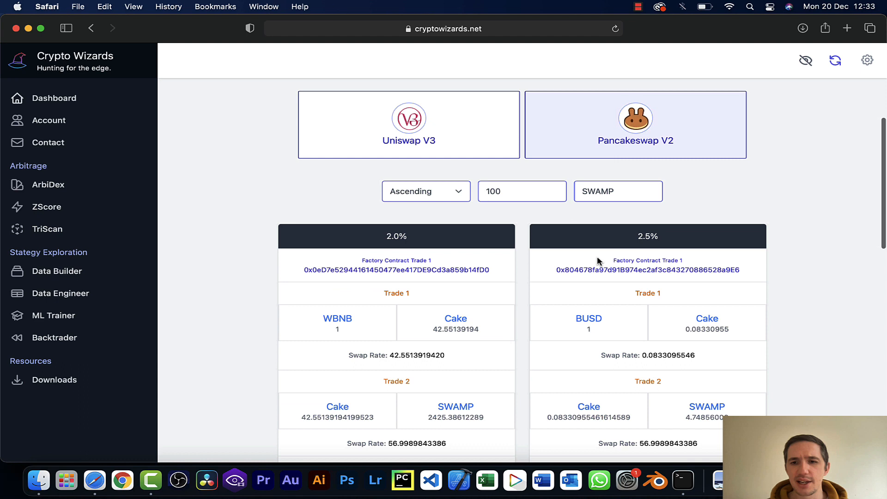
{"action": "scroll", "scroll_direction": "down", "scroll_amount": 3}
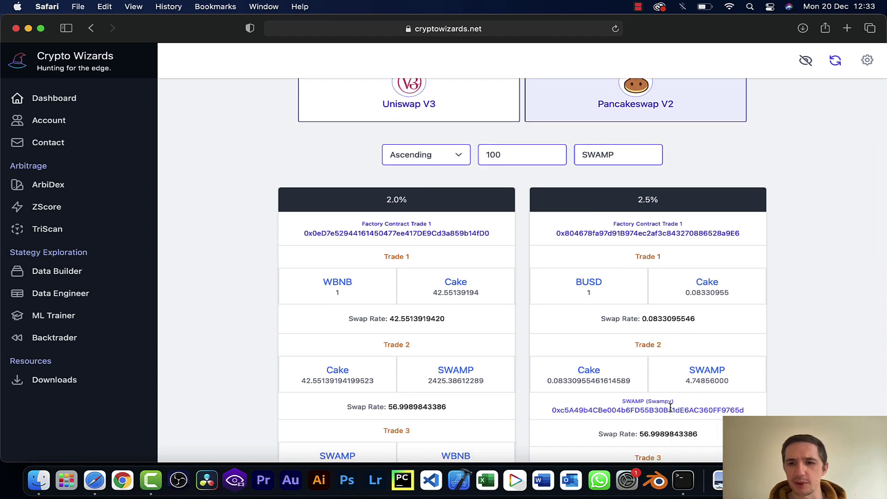
Select the SWAMP contract address and set the starting amount to 1, locating the 2.5% BUSD–Cake–SWAMP card.
{"action": "double_click", "coordinate": [648, 410]}
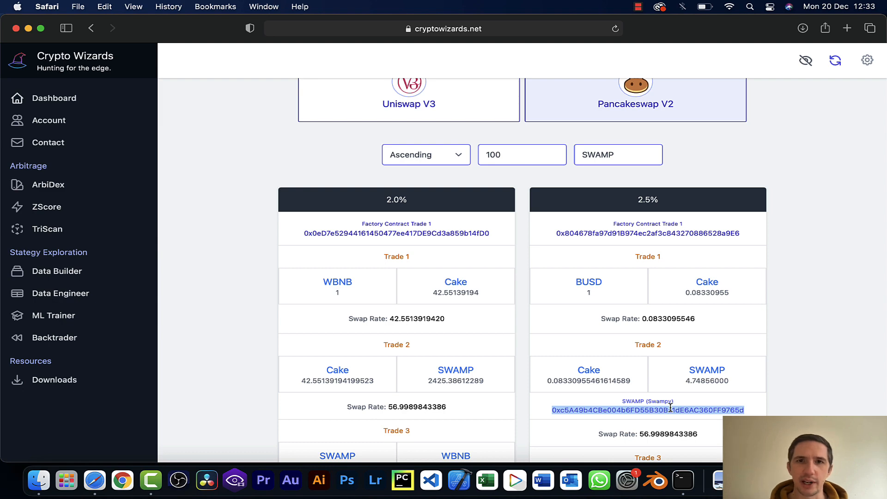
{"action": "scroll", "scroll_direction": "down", "scroll_amount": 3}
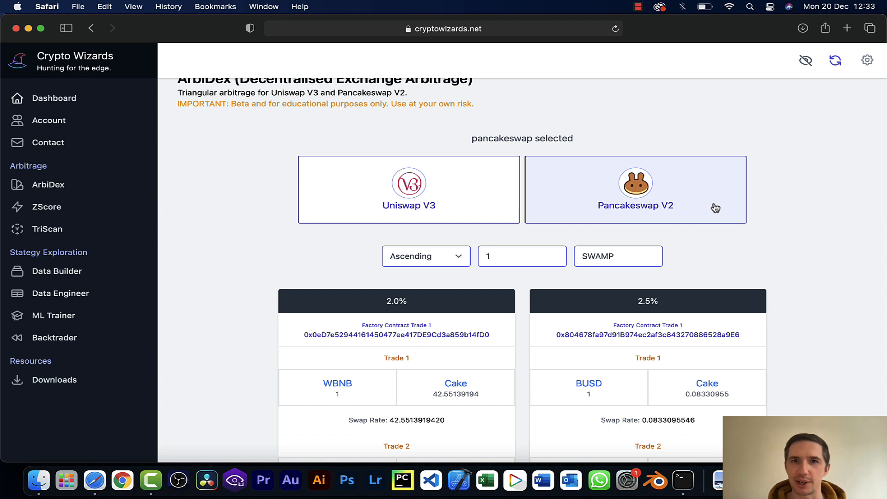
{"action": "mouse_move", "coordinate": [527, 291]}
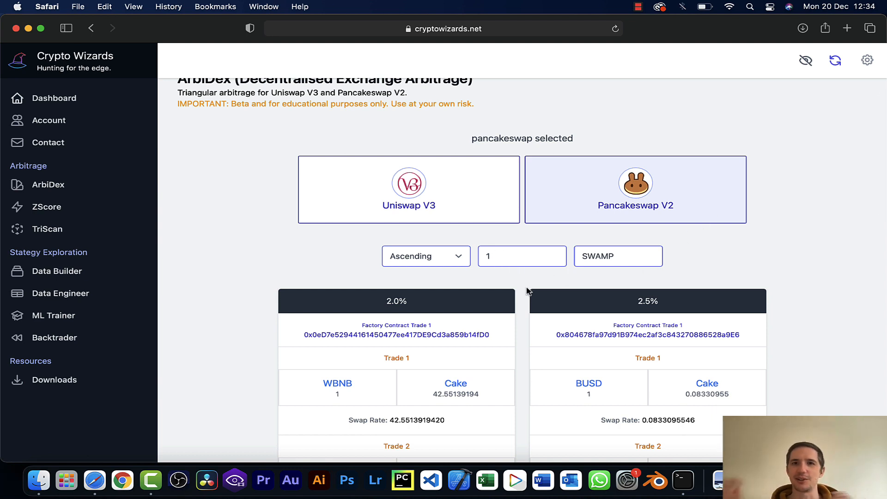
{"action": "scroll", "scroll_direction": "down", "scroll_amount": 3}
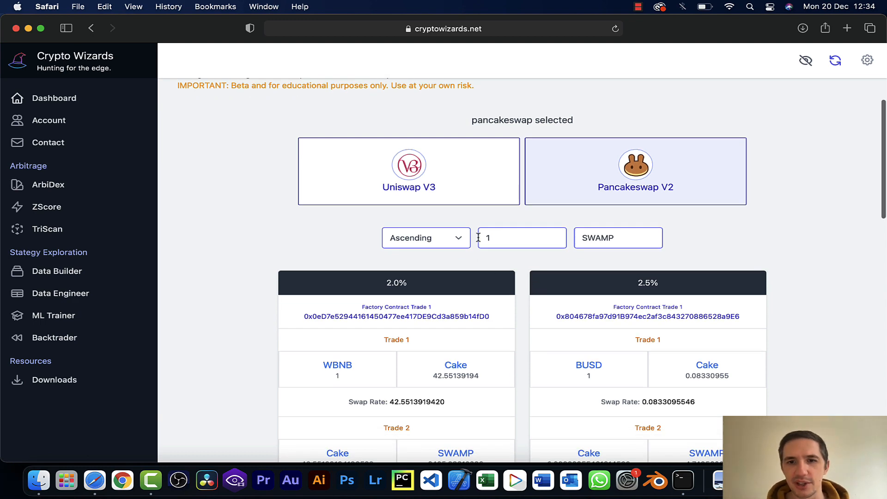
{"action": "scroll", "scroll_direction": "down", "scroll_amount": 3}
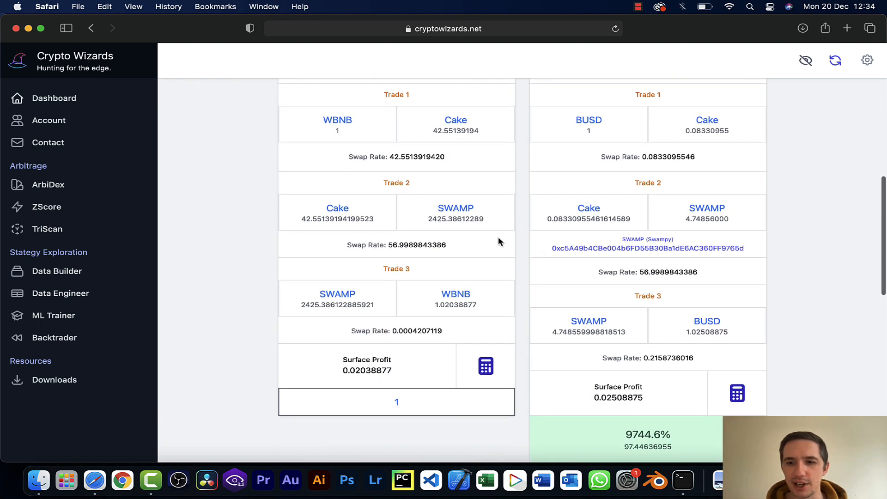
{"action": "scroll", "scroll_direction": "up", "scroll_amount": 3}
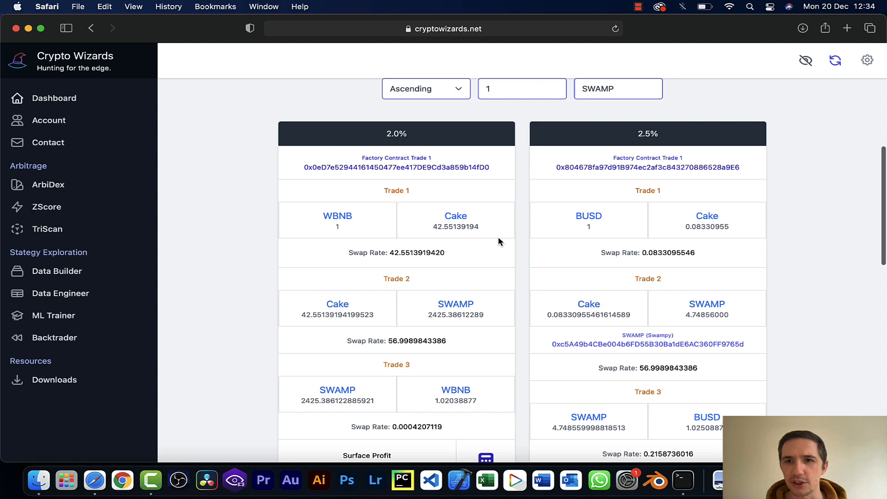
{"action": "scroll", "scroll_direction": "down", "scroll_amount": 3}
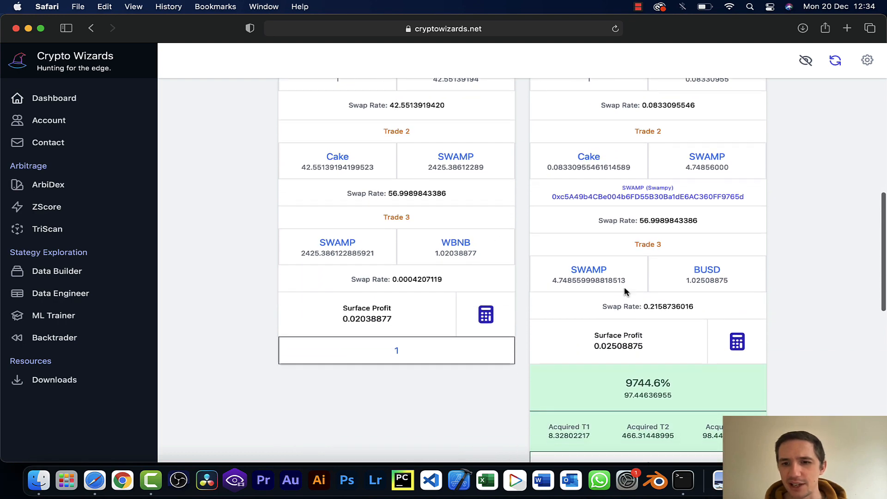
{"action": "mouse_move", "coordinate": [658, 376]}
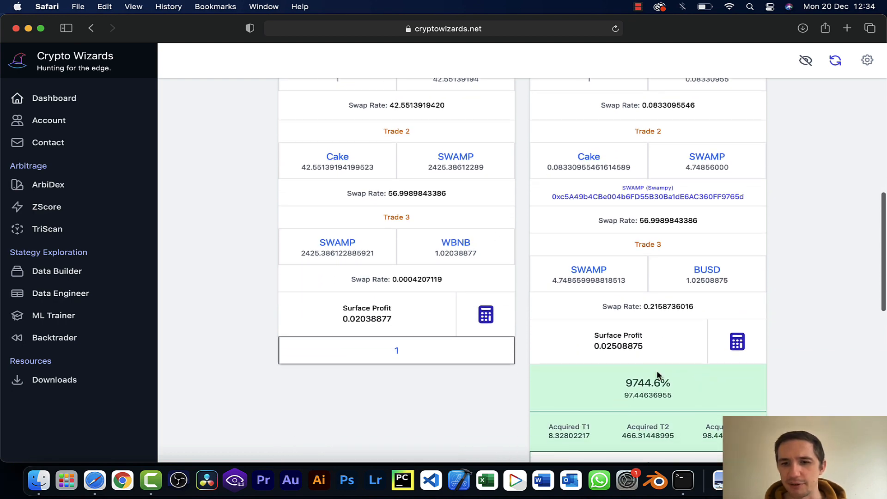
{"action": "scroll", "scroll_direction": "down", "scroll_amount": 3}
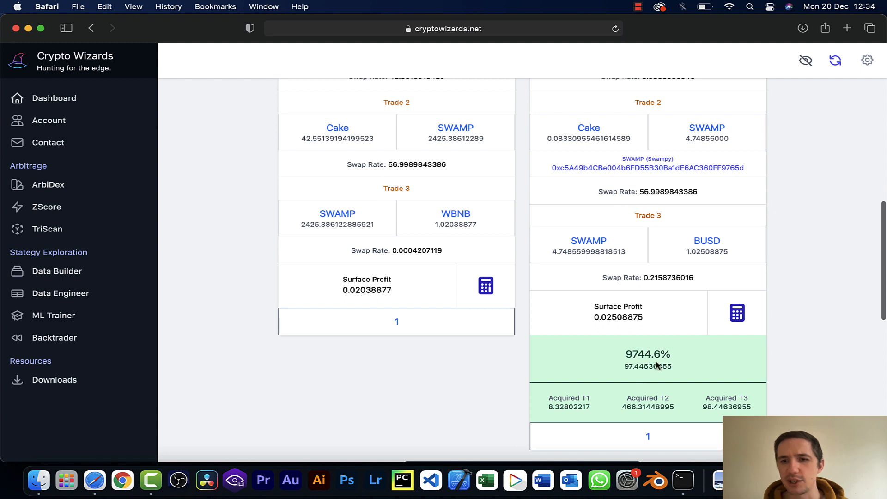
Recalculate the 2.5% route for amount 1, showing 0.3% profit turning 1 BUSD into 1.0034.
{"action": "left_click", "coordinate": [736, 312]}
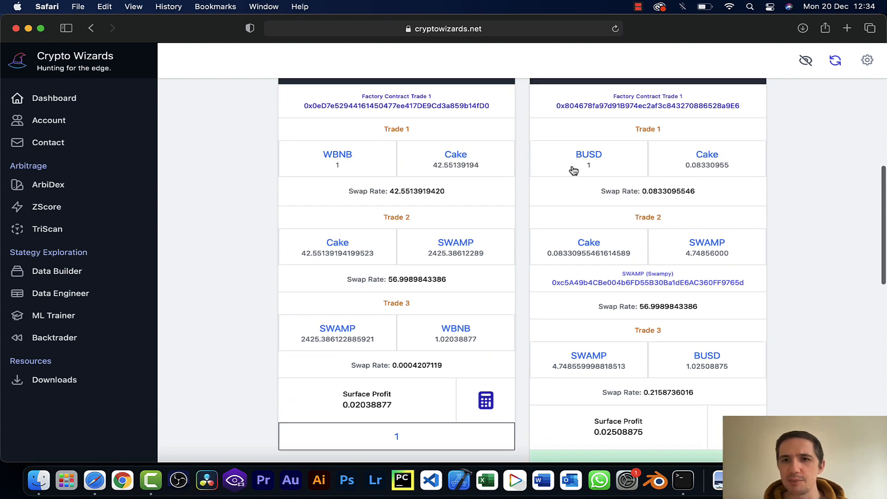
{"action": "scroll", "scroll_direction": "down", "scroll_amount": 3}
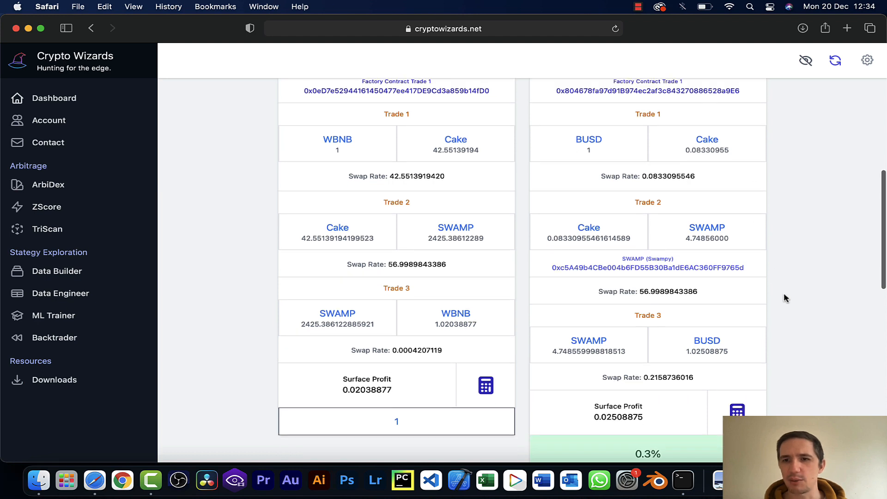
{"action": "scroll", "scroll_direction": "down", "scroll_amount": 3}
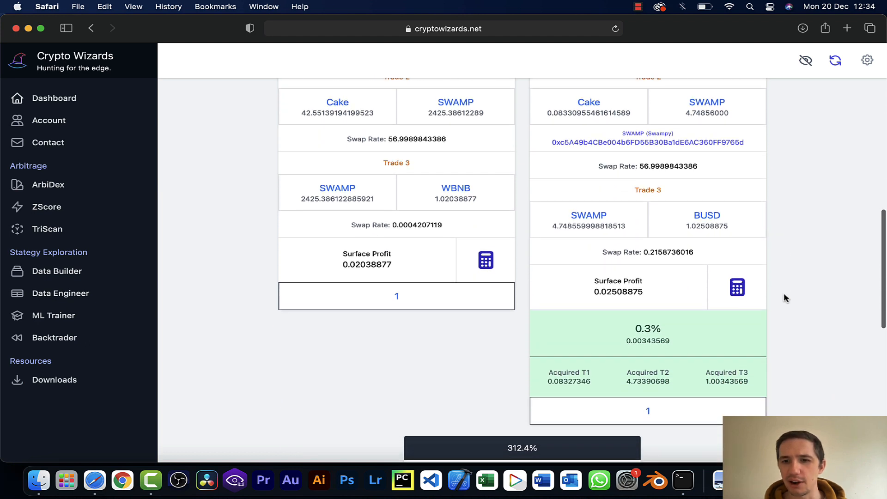
{"action": "mouse_move", "coordinate": [677, 319]}
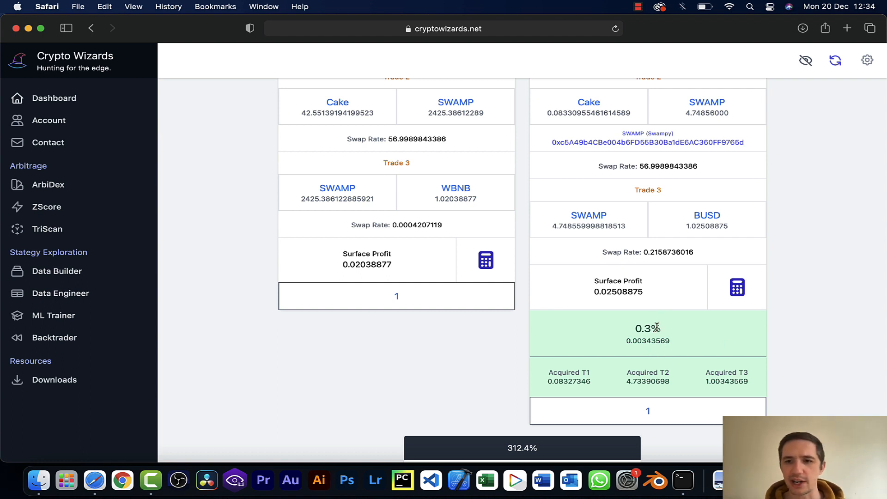
{"action": "mouse_move", "coordinate": [862, 179]}
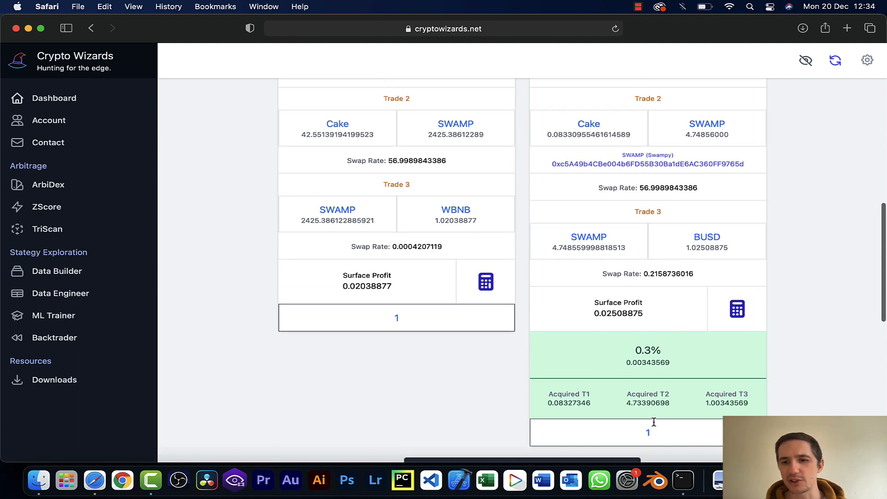
{"action": "left_click", "coordinate": [648, 433]}
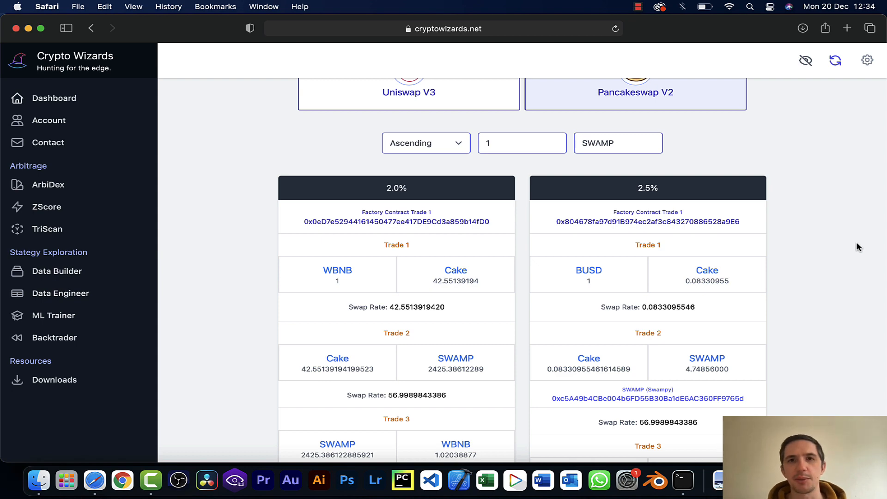
{"action": "scroll", "scroll_direction": "down", "scroll_amount": 3}
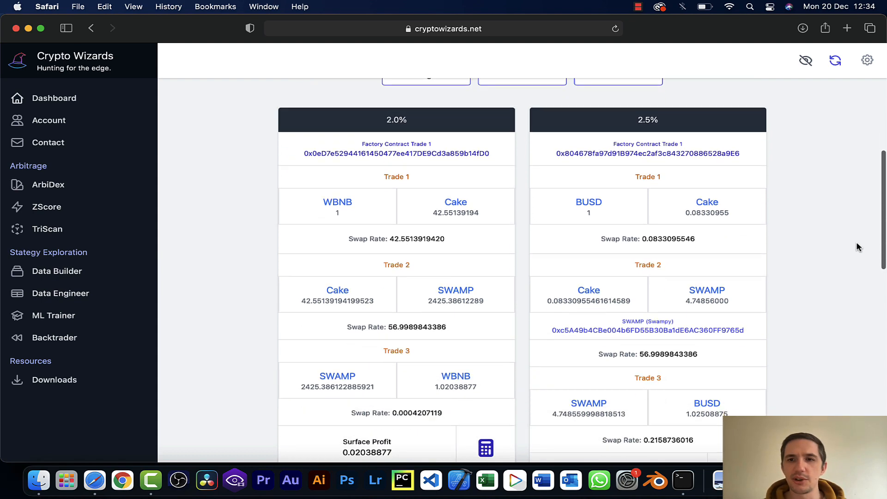
{"action": "scroll", "scroll_direction": "down", "scroll_amount": 3}
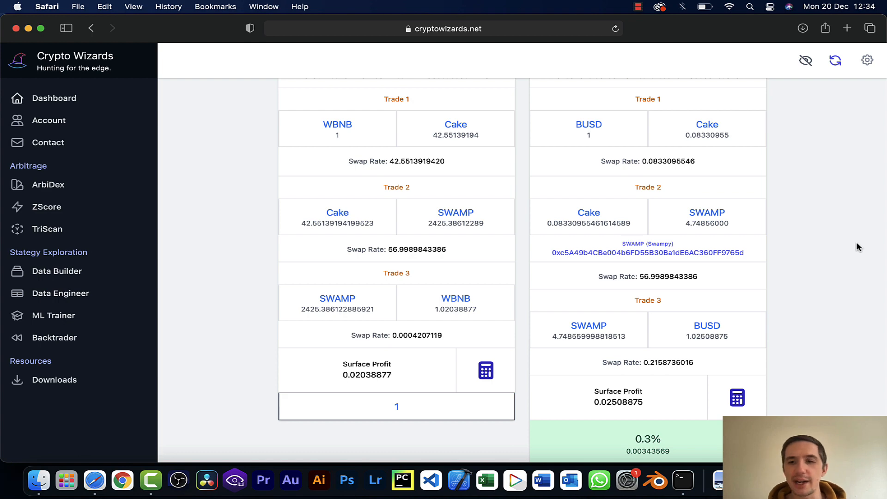
{"action": "scroll", "scroll_direction": "down", "scroll_amount": 3}
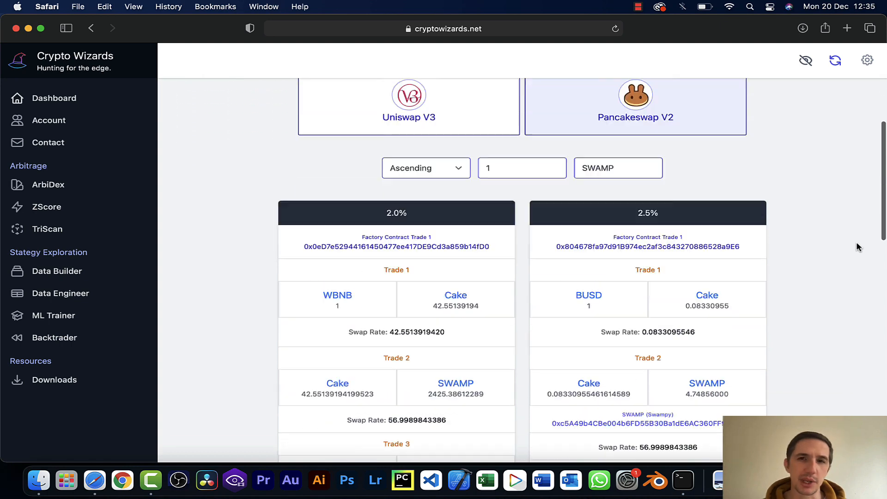
{"action": "scroll", "scroll_direction": "down", "scroll_amount": 3}
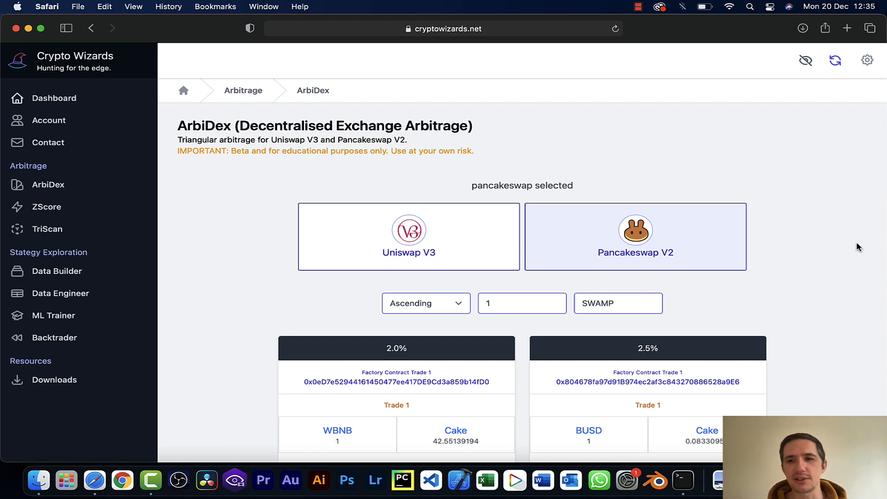
{"action": "mouse_move", "coordinate": [453, 255]}
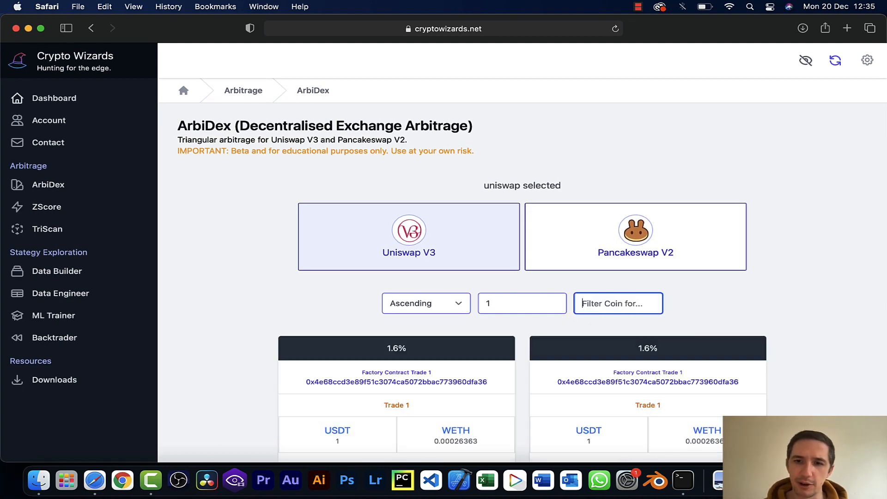
Browse the Uniswap V3 results, then load the unfiltered Pancakeswap V2 routes led by 1.5% and 1.7%.
{"action": "scroll", "scroll_direction": "down", "scroll_amount": 3}
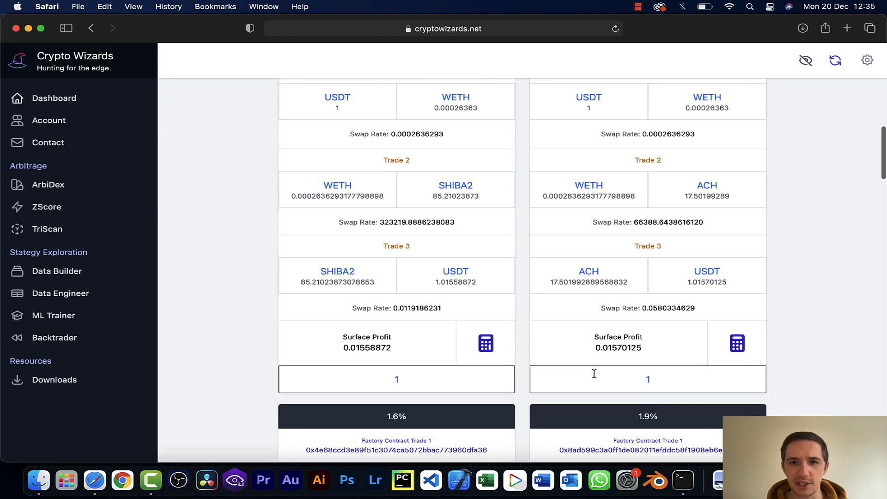
{"action": "scroll", "scroll_direction": "up", "scroll_amount": 3}
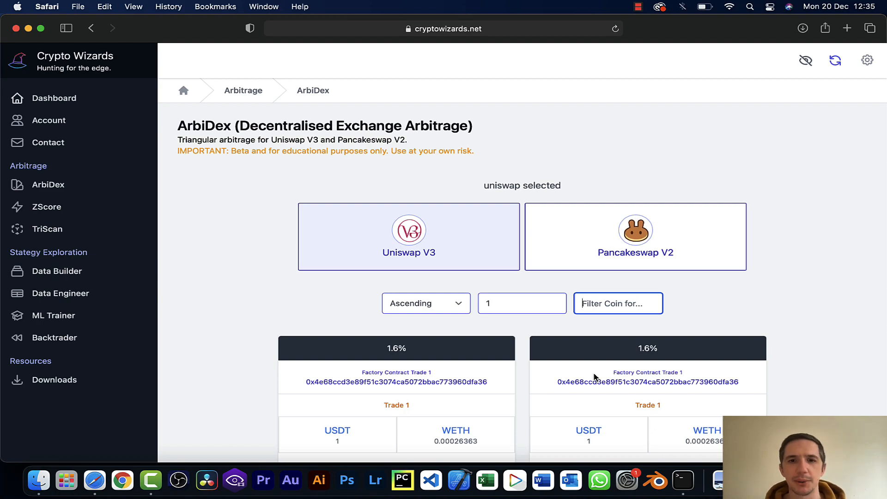
{"action": "scroll", "scroll_direction": "down", "scroll_amount": 3}
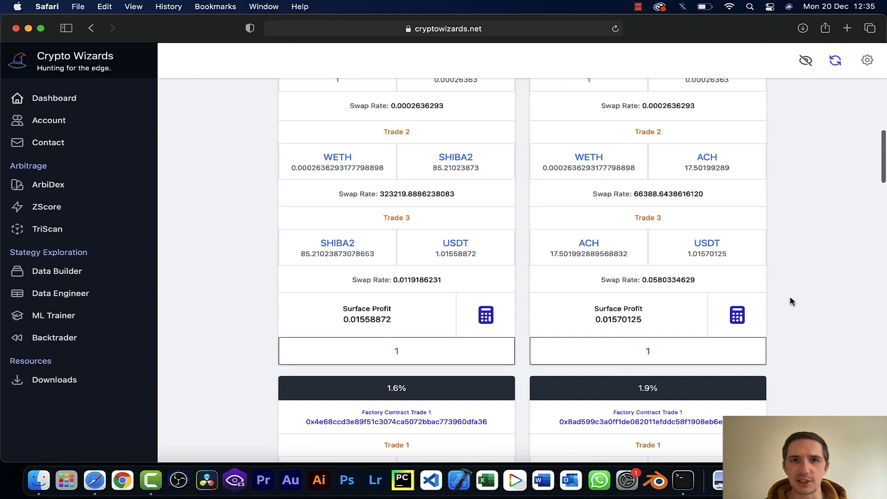
{"action": "scroll", "scroll_direction": "down", "scroll_amount": 3}
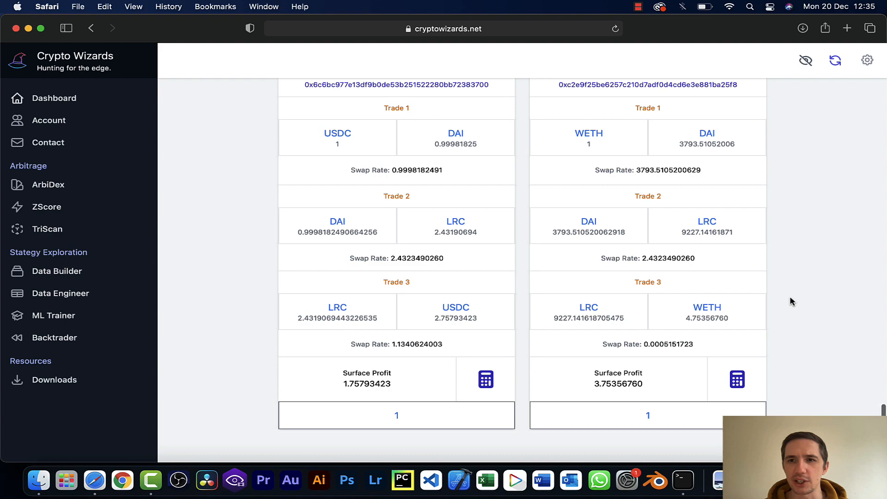
{"action": "left_click", "coordinate": [635, 237]}
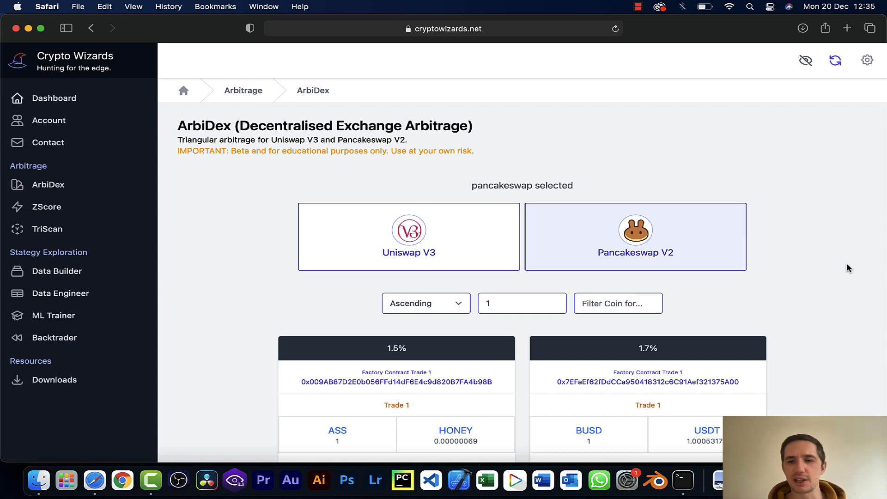
Show the account options and move to the ZScore cointegrated pairs page with p-values and Z-scores.
{"action": "scroll", "scroll_direction": "down", "scroll_amount": 3}
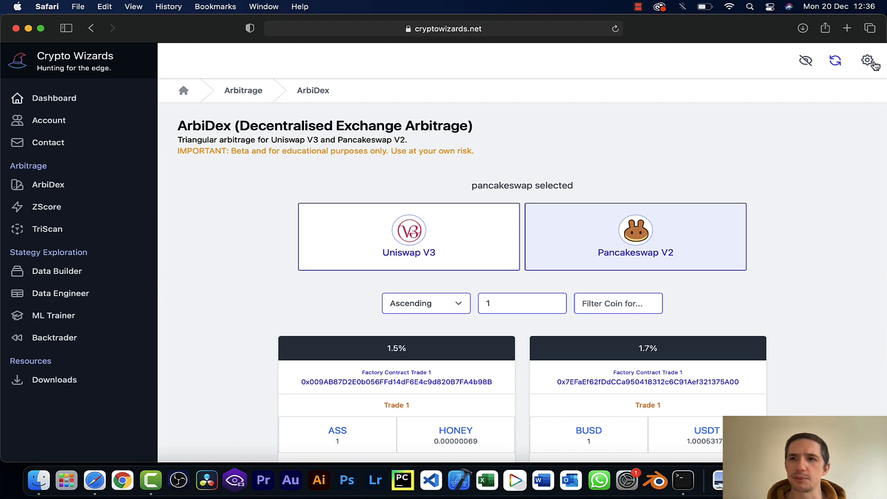
{"action": "left_click", "coordinate": [868, 61]}
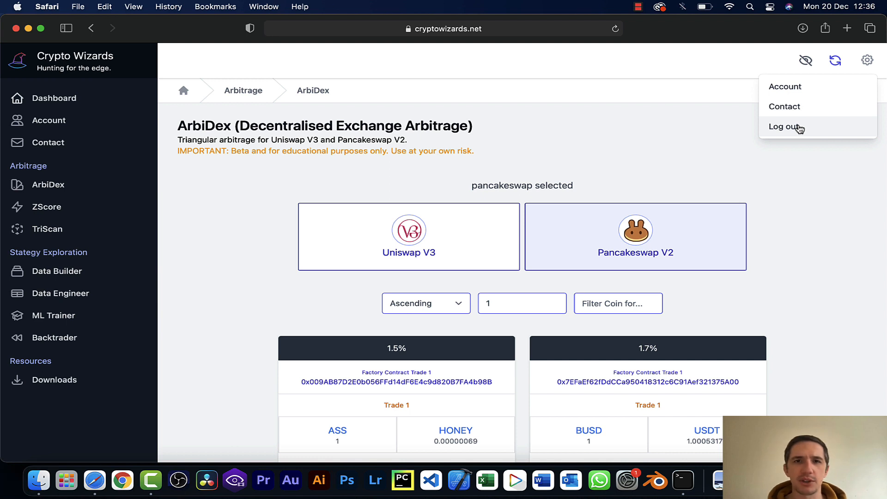
{"action": "left_click", "coordinate": [46, 207]}
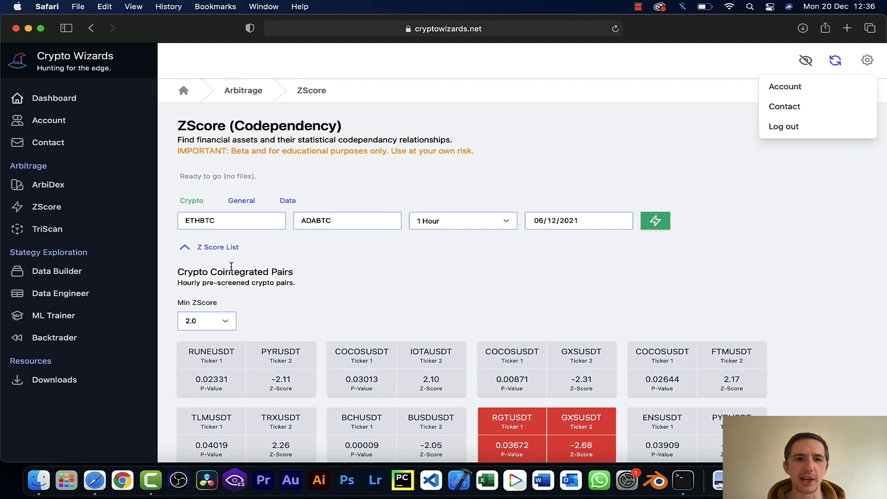
{"action": "mouse_move", "coordinate": [427, 236]}
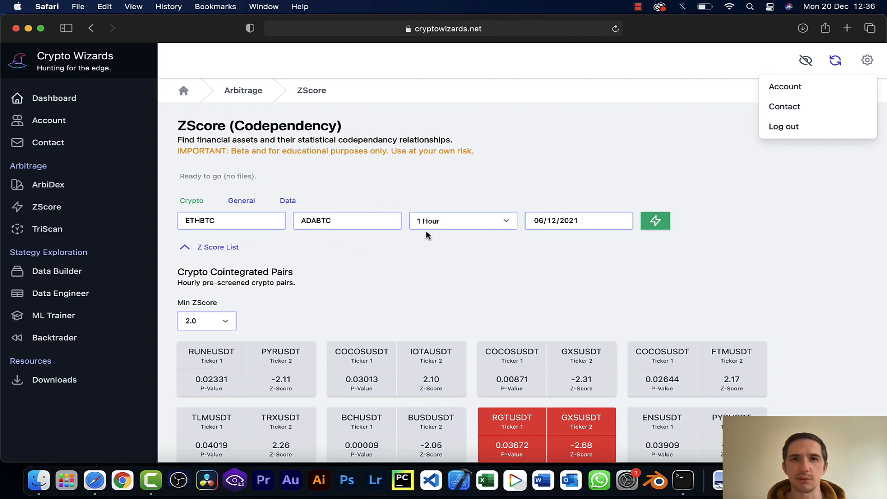
Return to the ArbiDex page, then log out to the sign-up page with the $27 monthly membership.
{"action": "scroll", "scroll_direction": "down", "scroll_amount": 3}
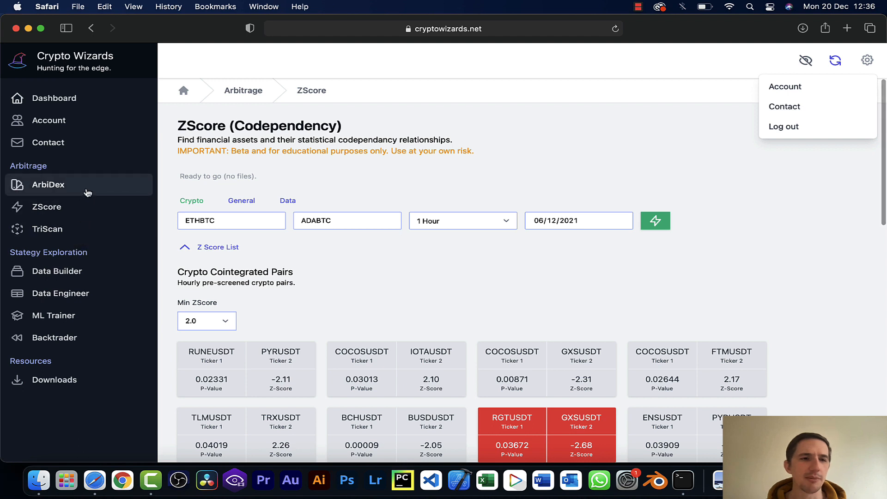
{"action": "mouse_move", "coordinate": [79, 295]}
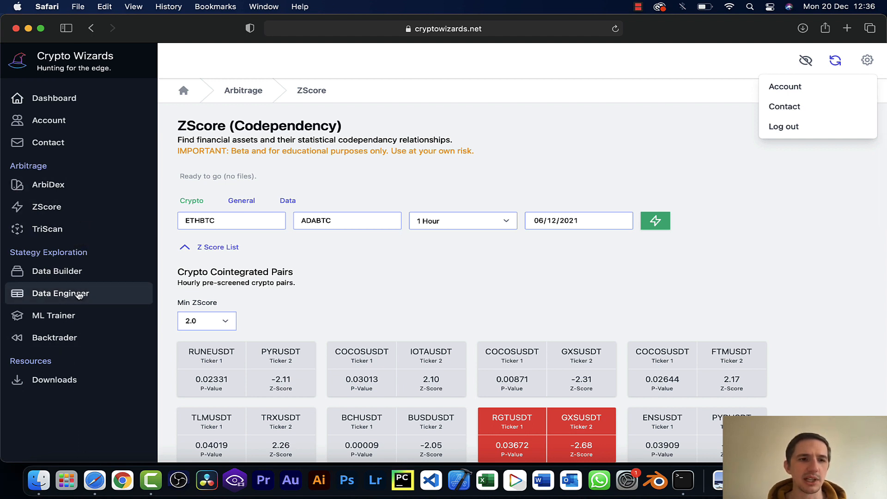
{"action": "mouse_move", "coordinate": [113, 352]}
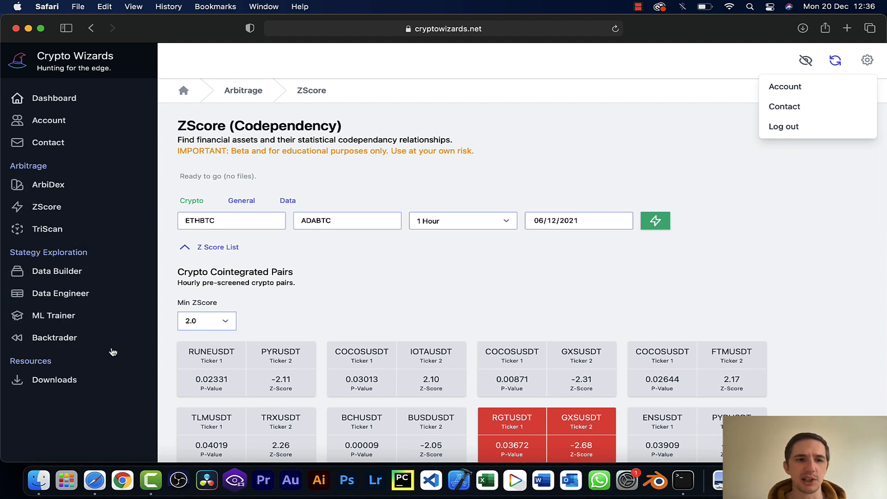
{"action": "mouse_move", "coordinate": [121, 230]}
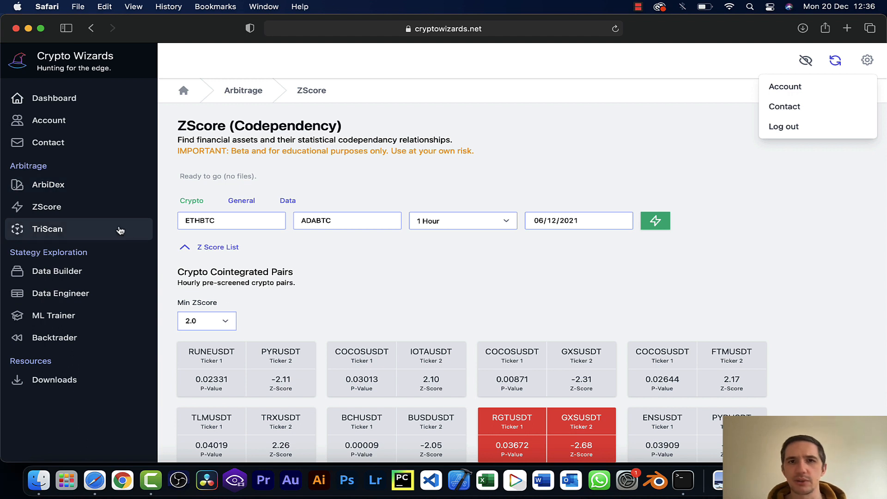
{"action": "left_click", "coordinate": [48, 184]}
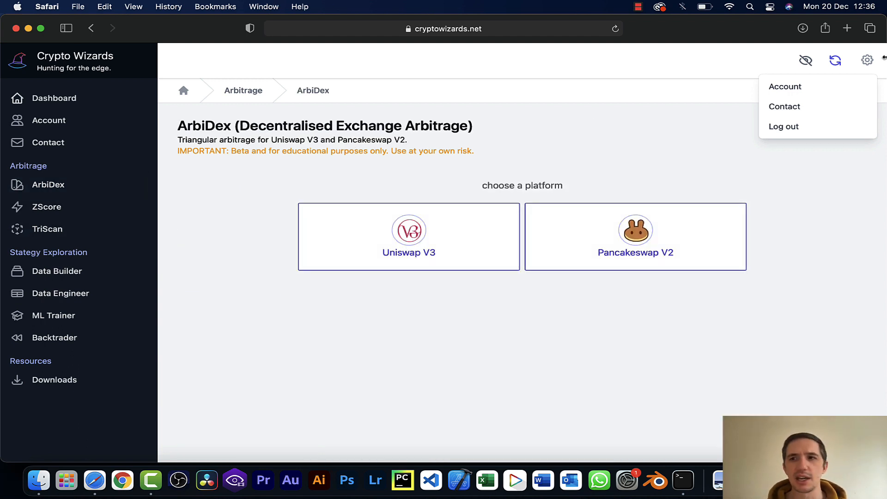
{"action": "mouse_move", "coordinate": [810, 131]}
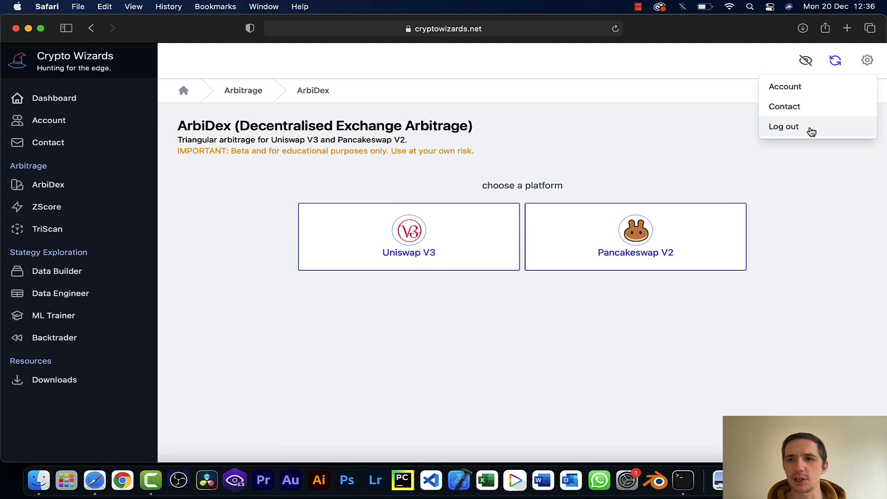
{"action": "left_click", "coordinate": [784, 127]}
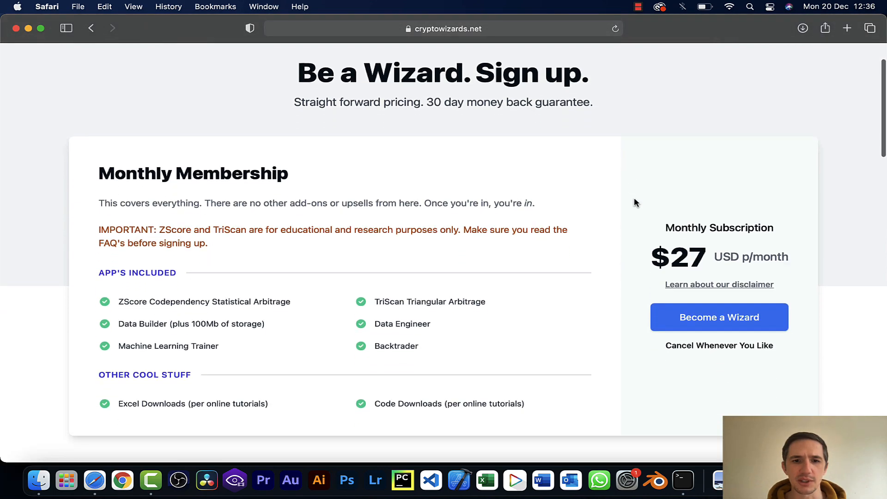
Highlight the included apps list and browse the sign-up FAQs, ending back at the $27 membership top.
{"action": "left_click_drag", "start_coordinate": [119, 323], "coordinate": [419, 346]}
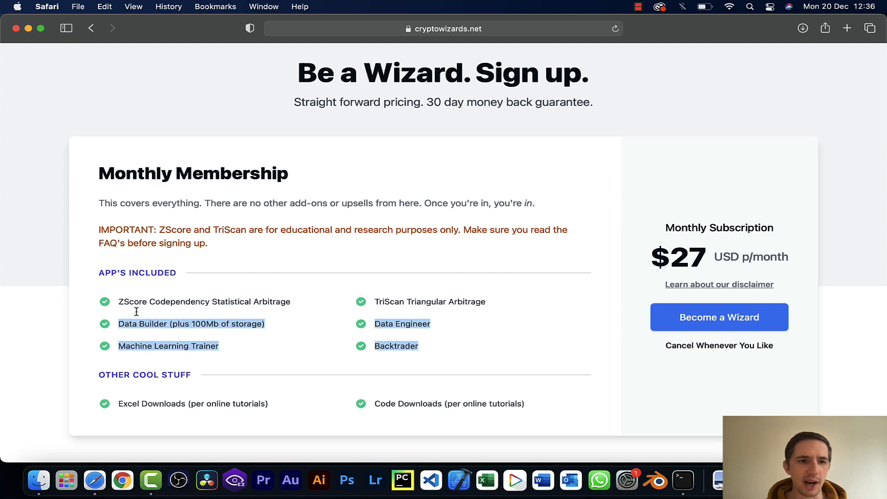
{"action": "scroll", "scroll_direction": "down", "scroll_amount": 3}
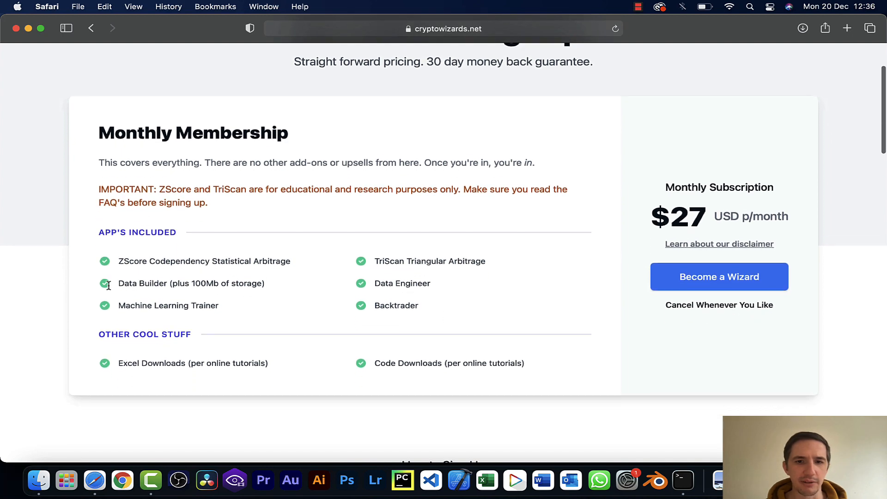
{"action": "scroll", "scroll_direction": "down", "scroll_amount": 3}
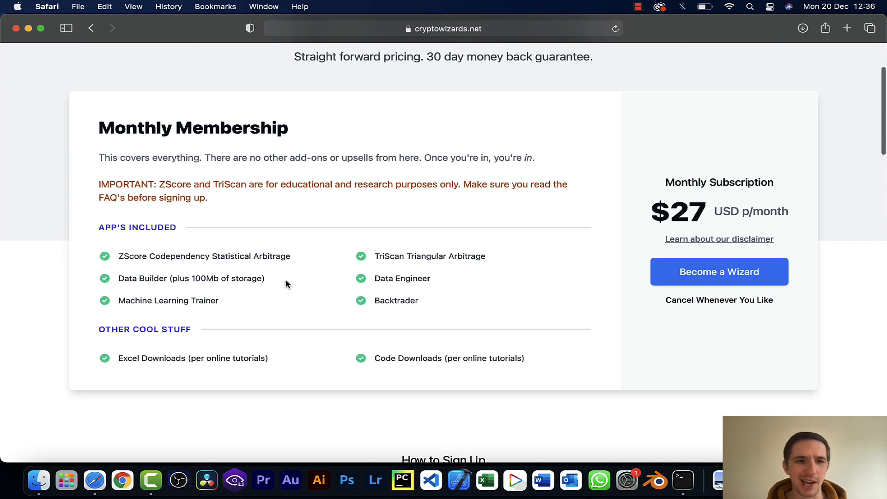
{"action": "scroll", "scroll_direction": "down", "scroll_amount": 3}
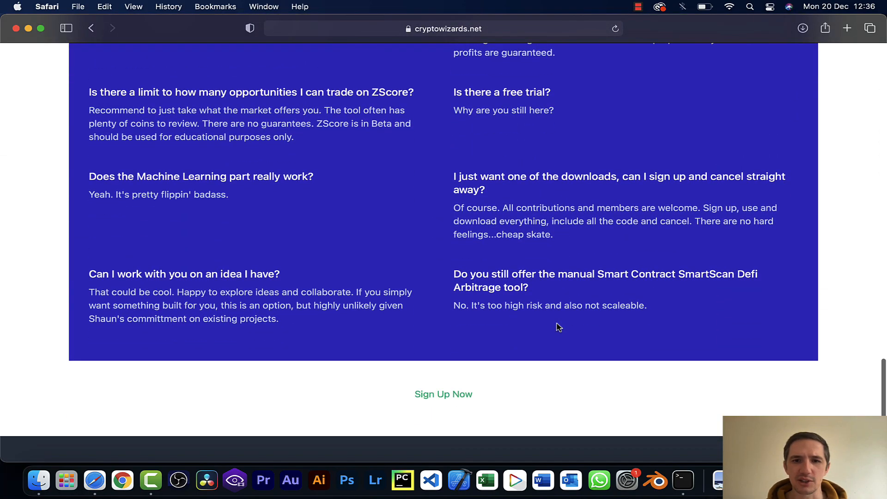
{"action": "scroll", "scroll_direction": "up", "scroll_amount": 3}
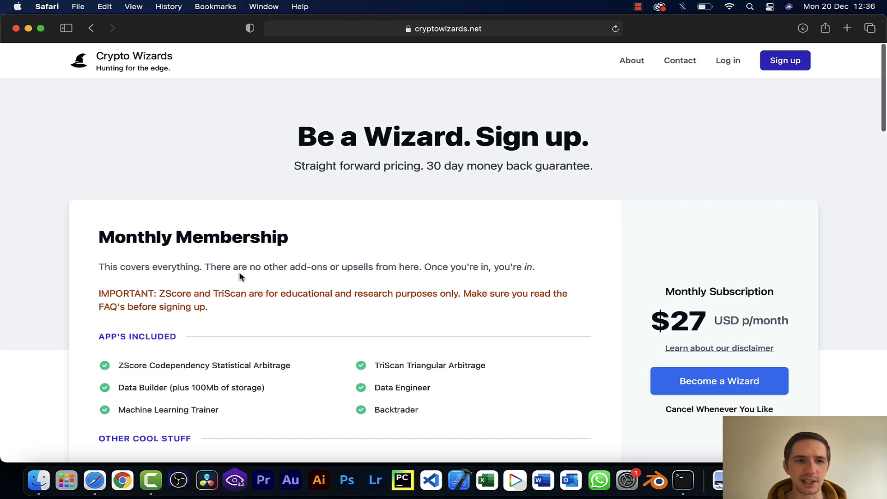
{"action": "left_click_drag", "start_coordinate": [99, 293], "coordinate": [208, 307]}
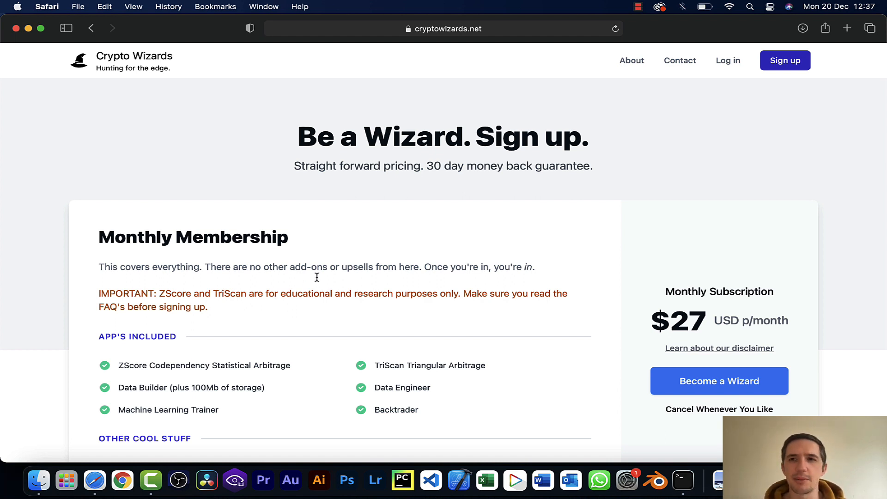
{"action": "mouse_move", "coordinate": [669, 183]}
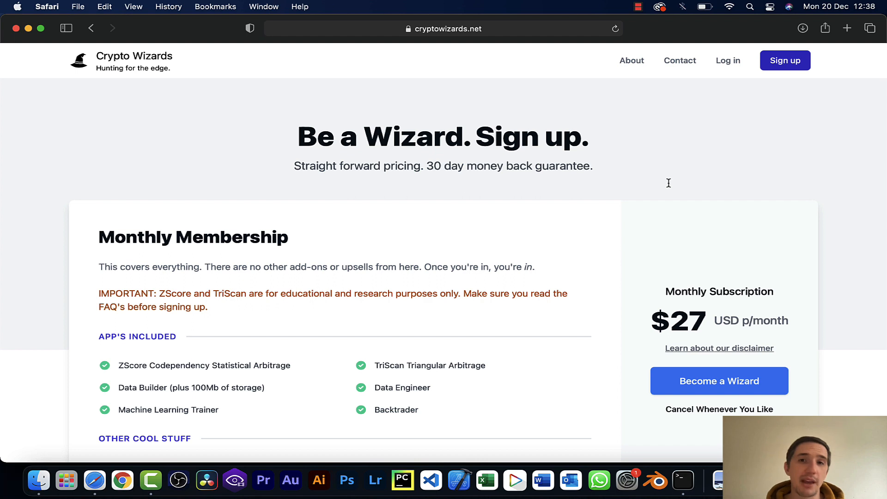
{"action": "mouse_move", "coordinate": [732, 65]}
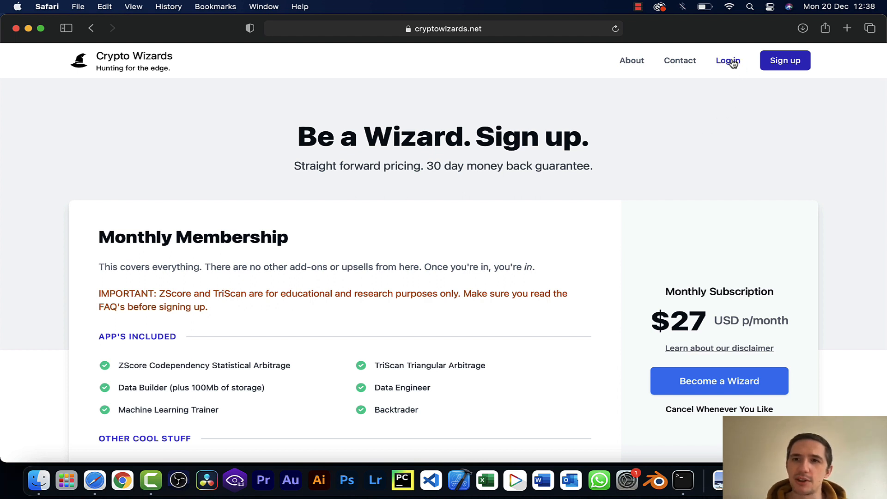
{"action": "mouse_move", "coordinate": [656, 165]}
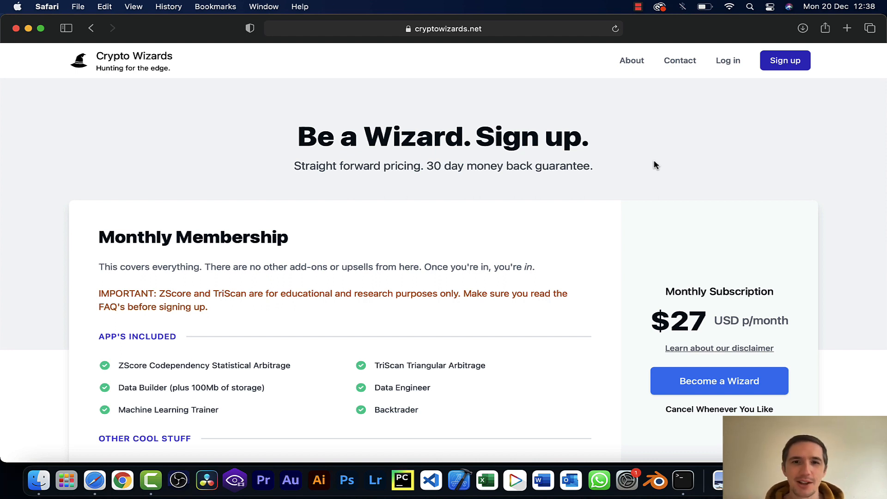
{"action": "mouse_move", "coordinate": [121, 63]}
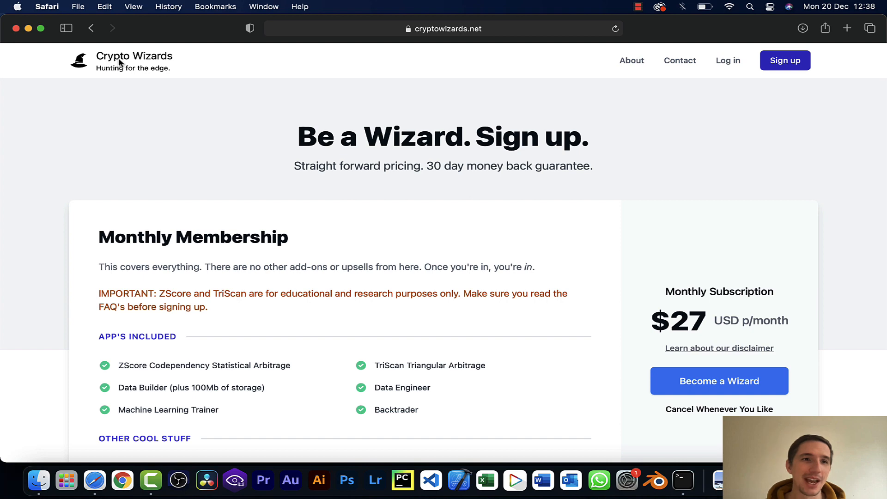